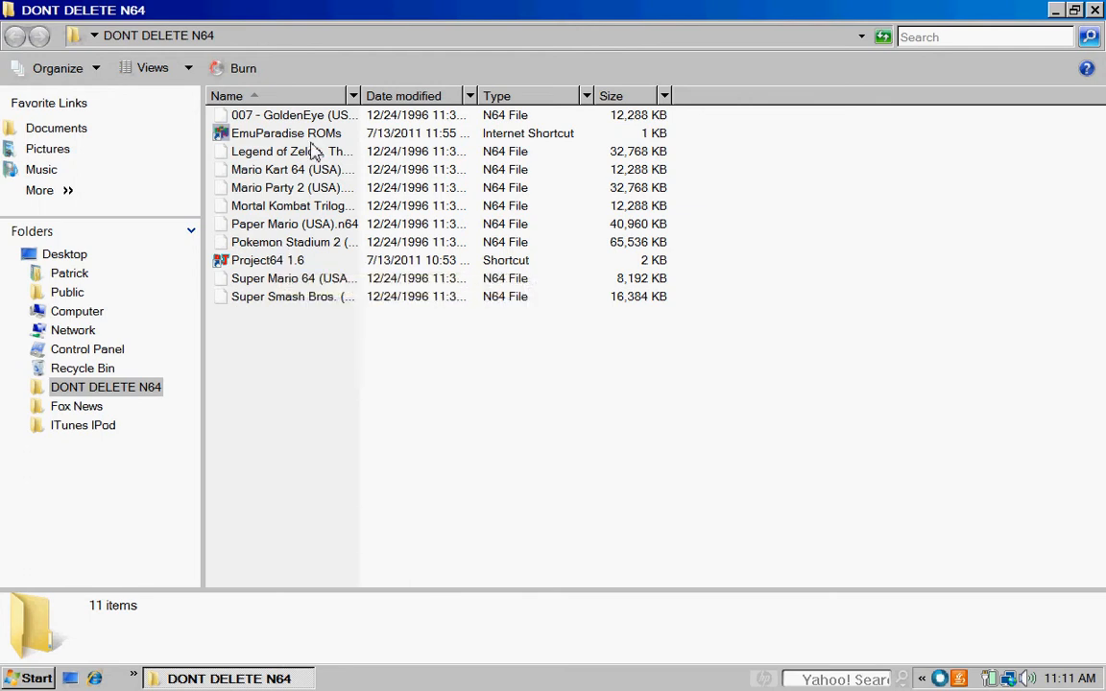
mouse_move(286, 132)
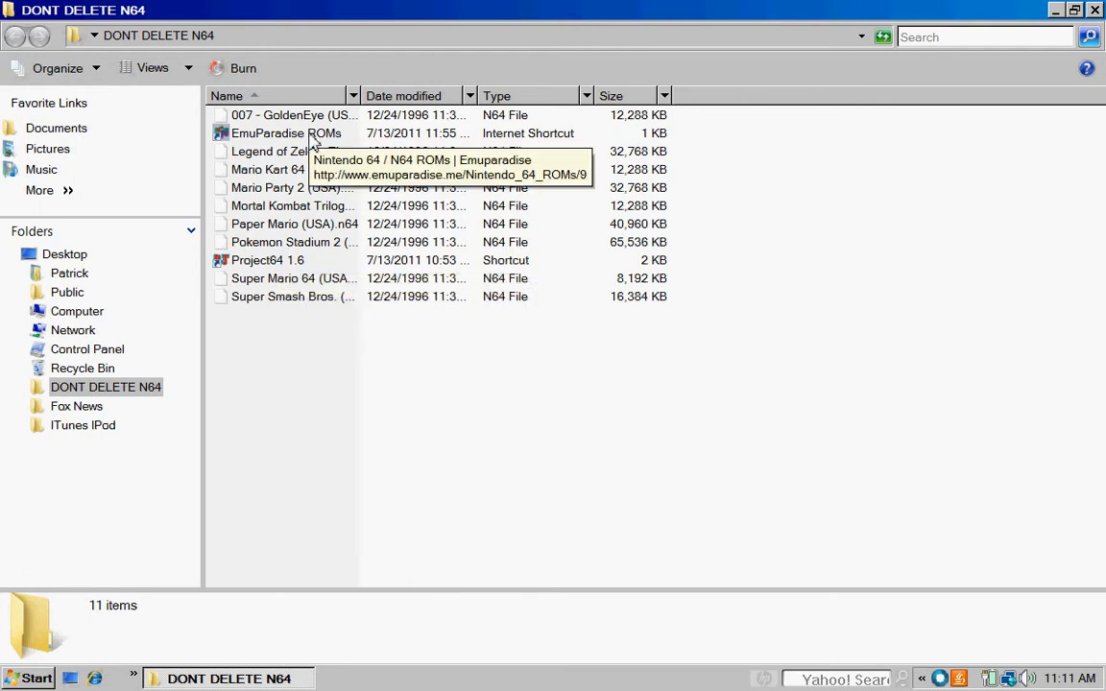
mouse_move(384, 347)
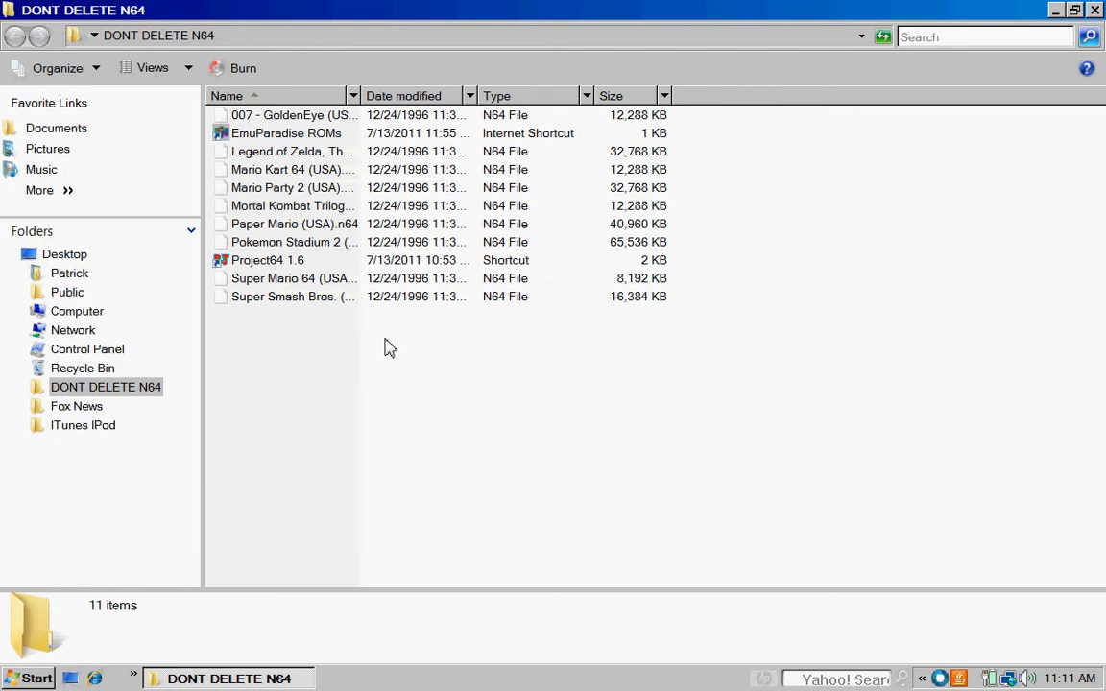
mouse_move(293, 266)
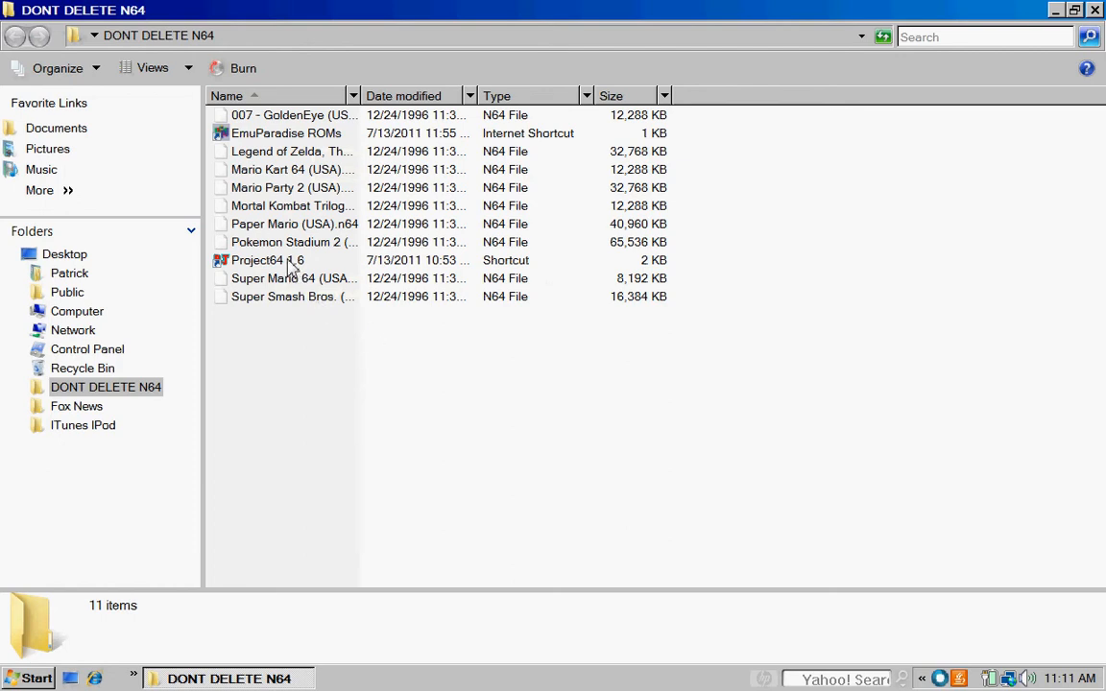
mouse_move(293, 264)
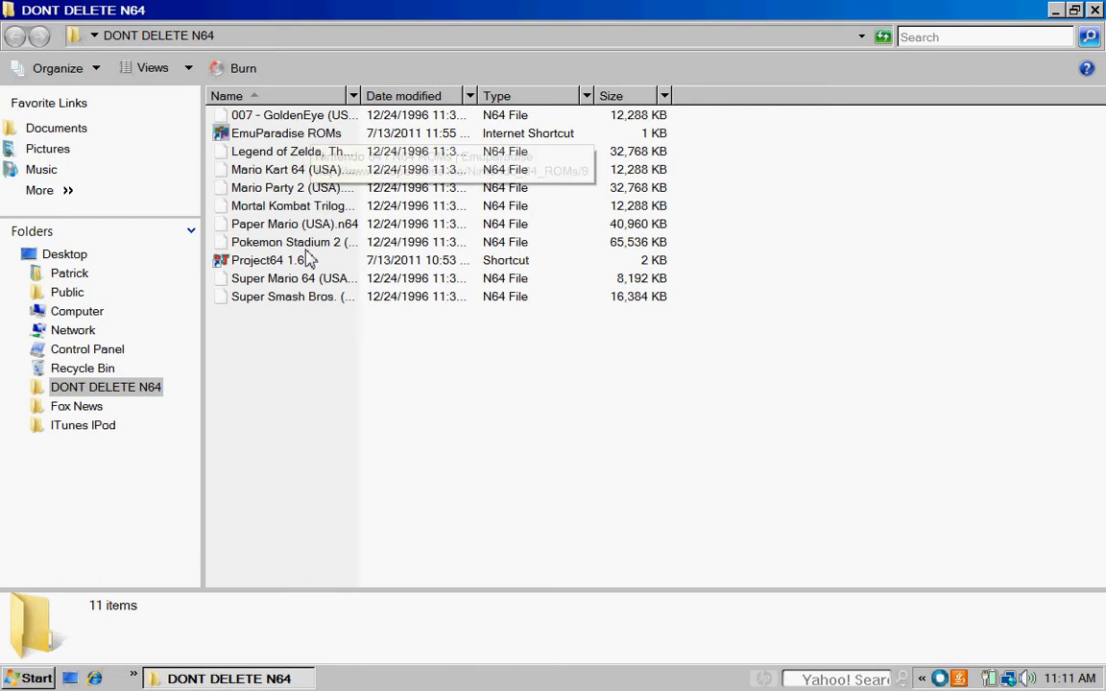
Launch the EmuParadise ROMs shortcut and navigate to the Nintendo 64 Roms section
left_click(285, 133)
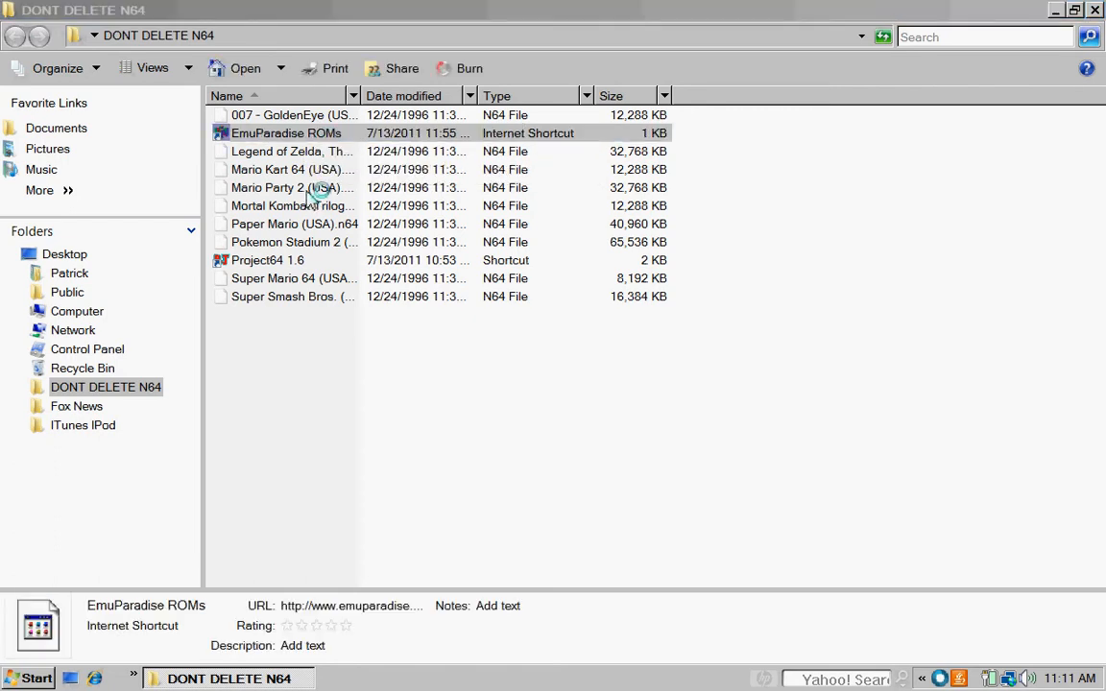
double_click(285, 132)
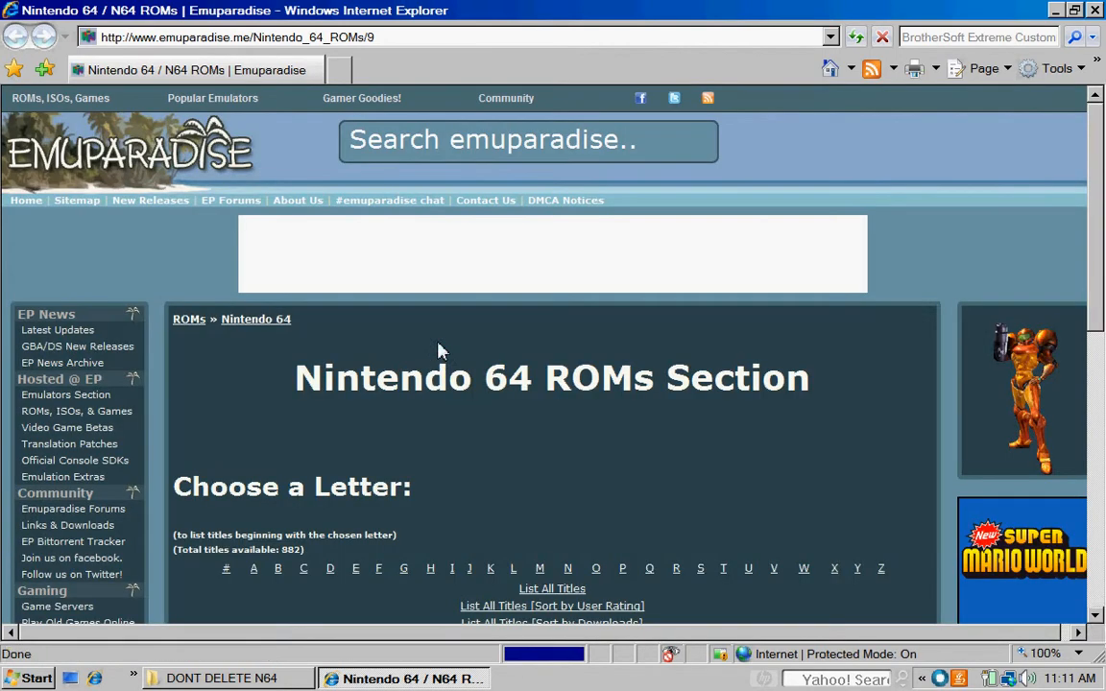
scroll("down", 3)
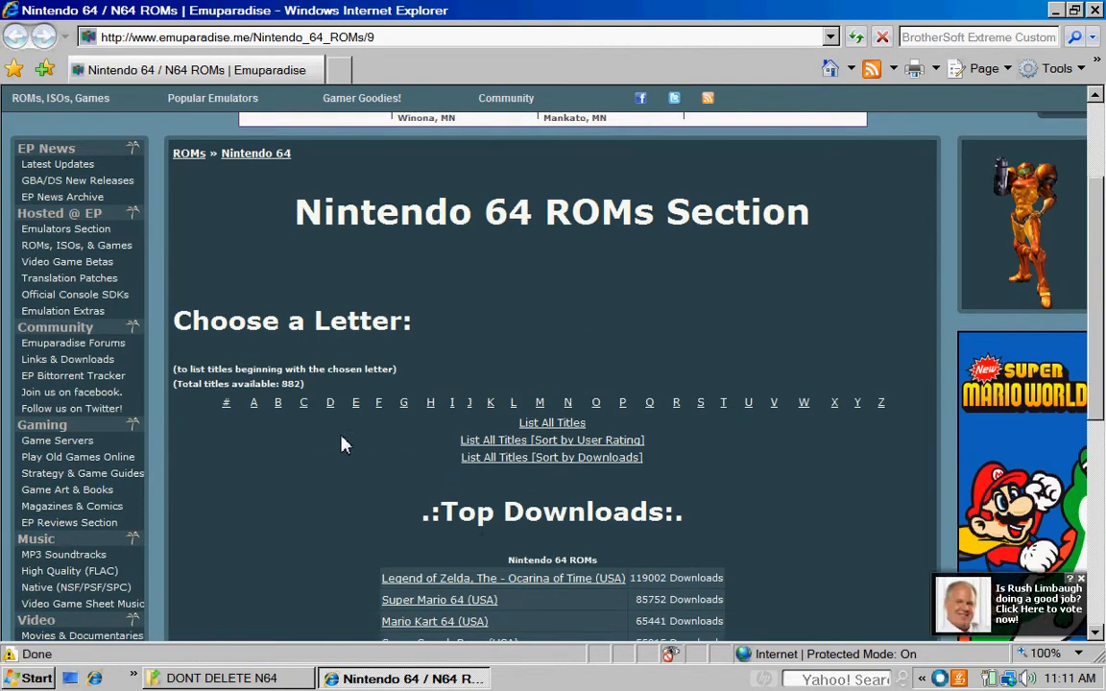
mouse_move(306, 222)
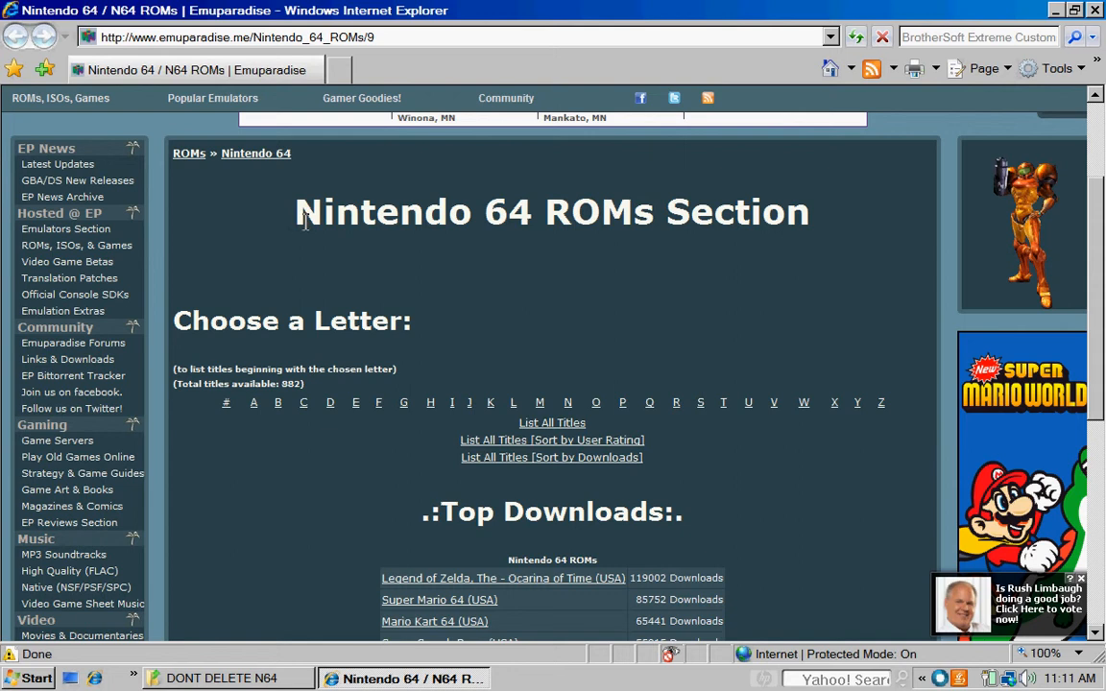
mouse_move(354, 305)
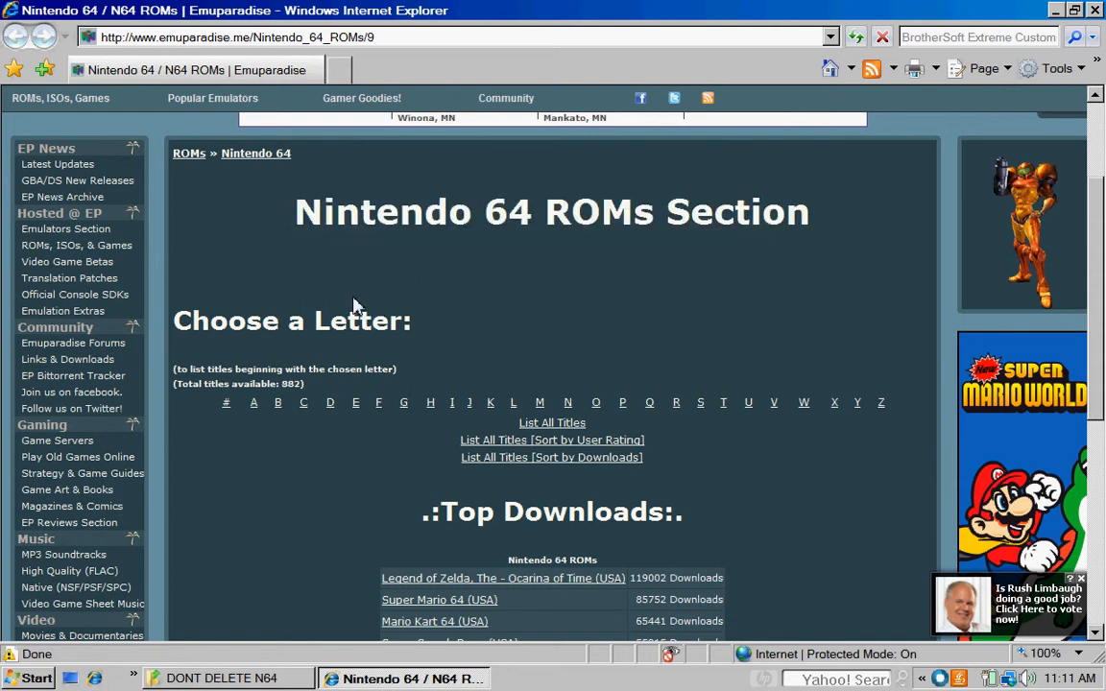
left_click(76, 245)
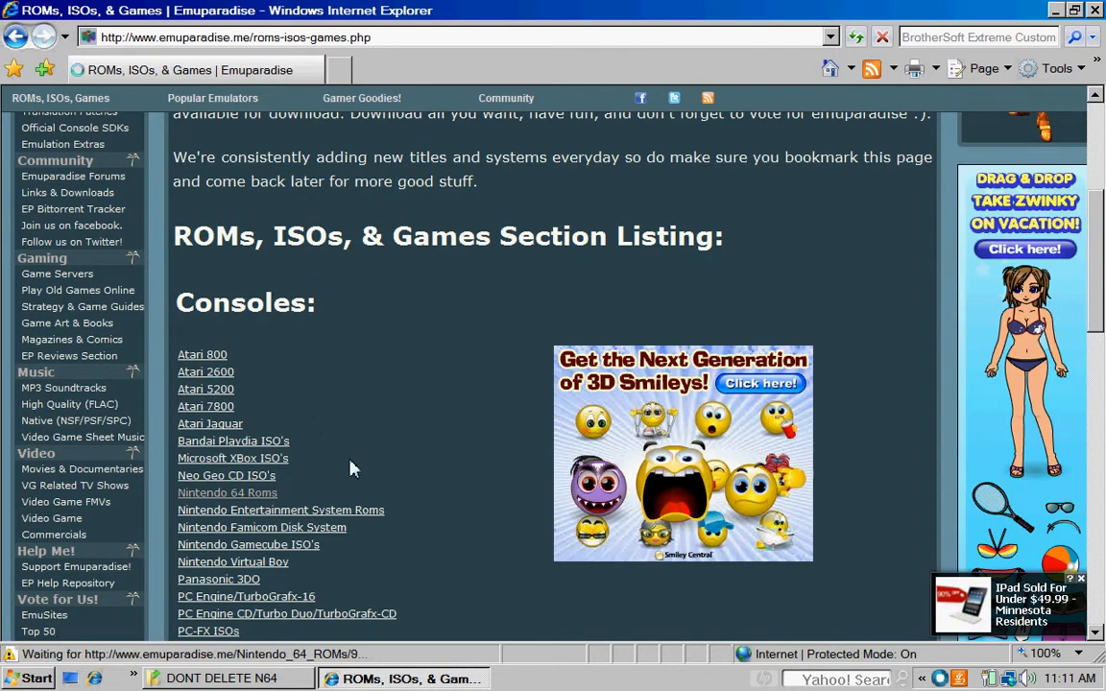
left_click(227, 493)
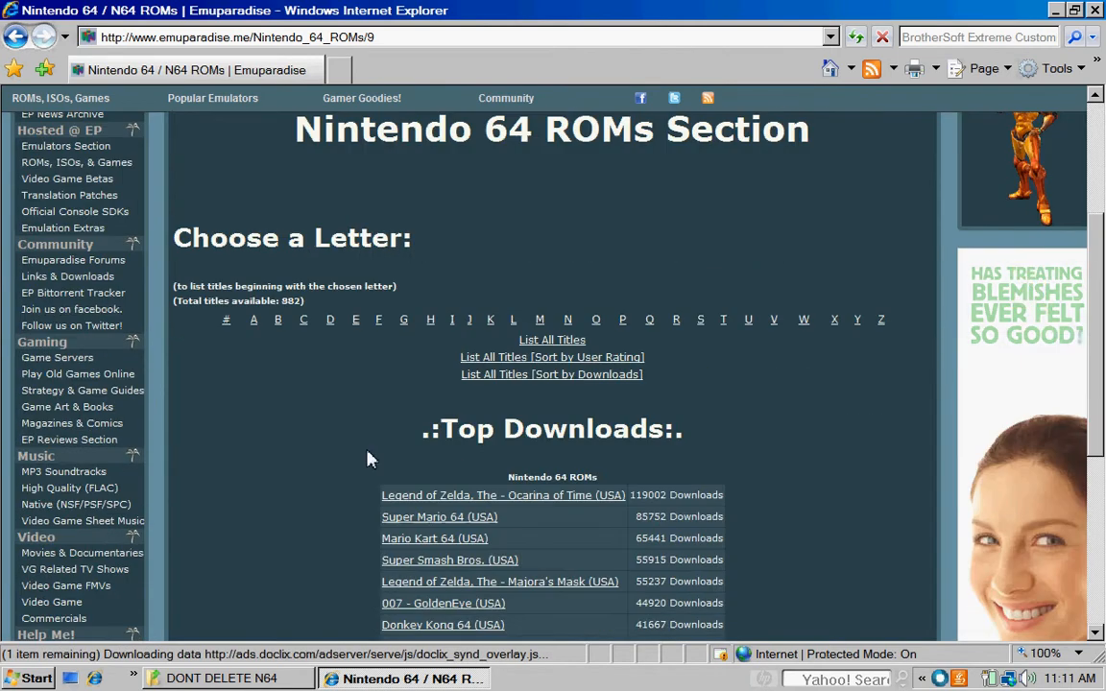
Show List All Titles and scroll the alphabetical list down to the Doom 64 (USA) entry
left_click(552, 340)
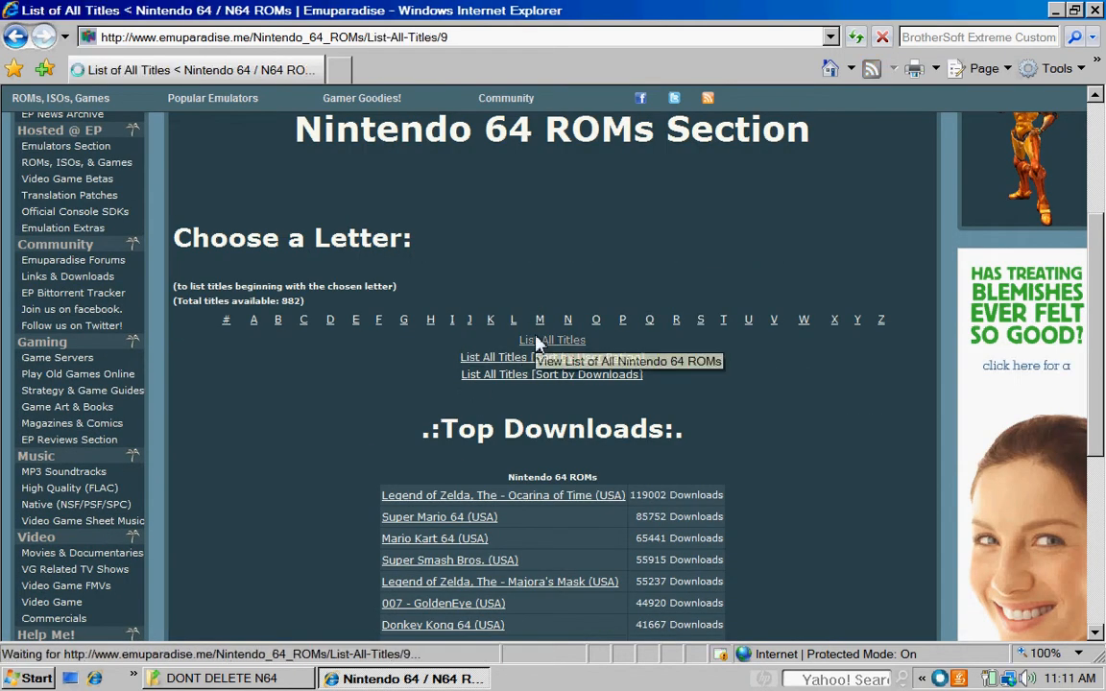
left_click(552, 340)
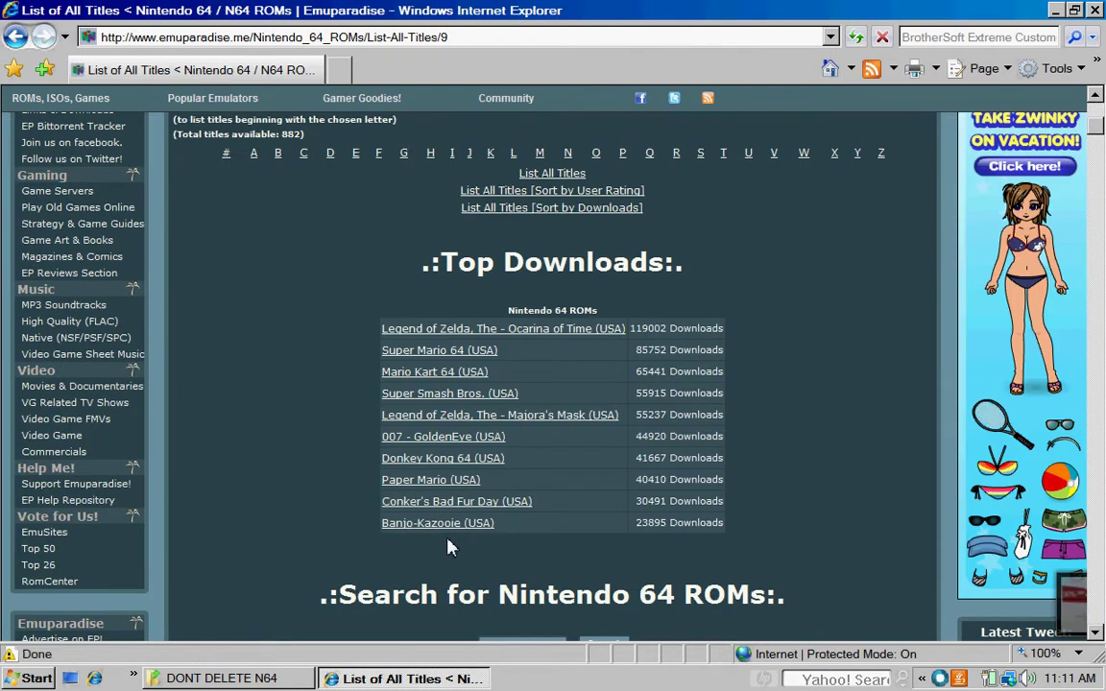
scroll("down", 3)
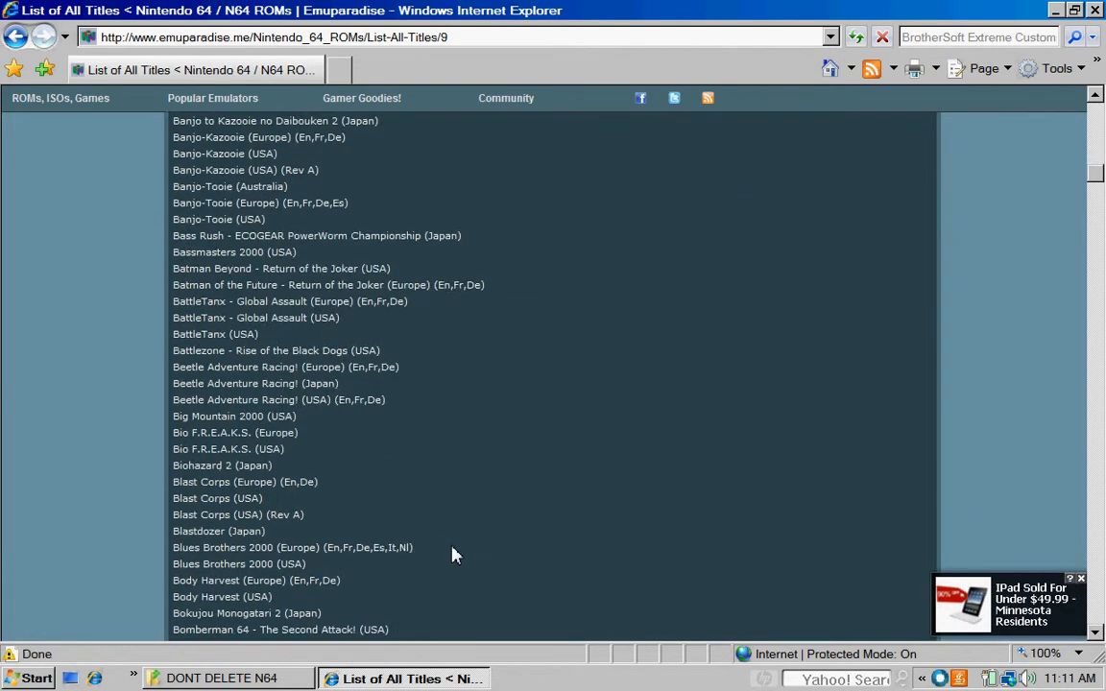
scroll("down", 3)
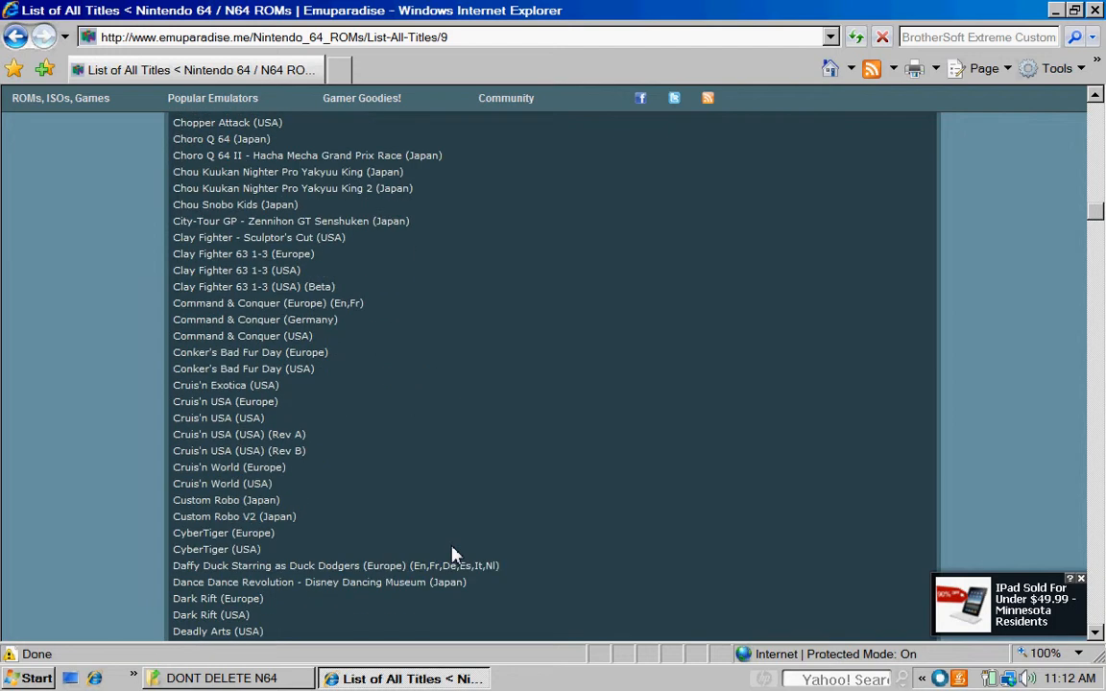
scroll("down", 3)
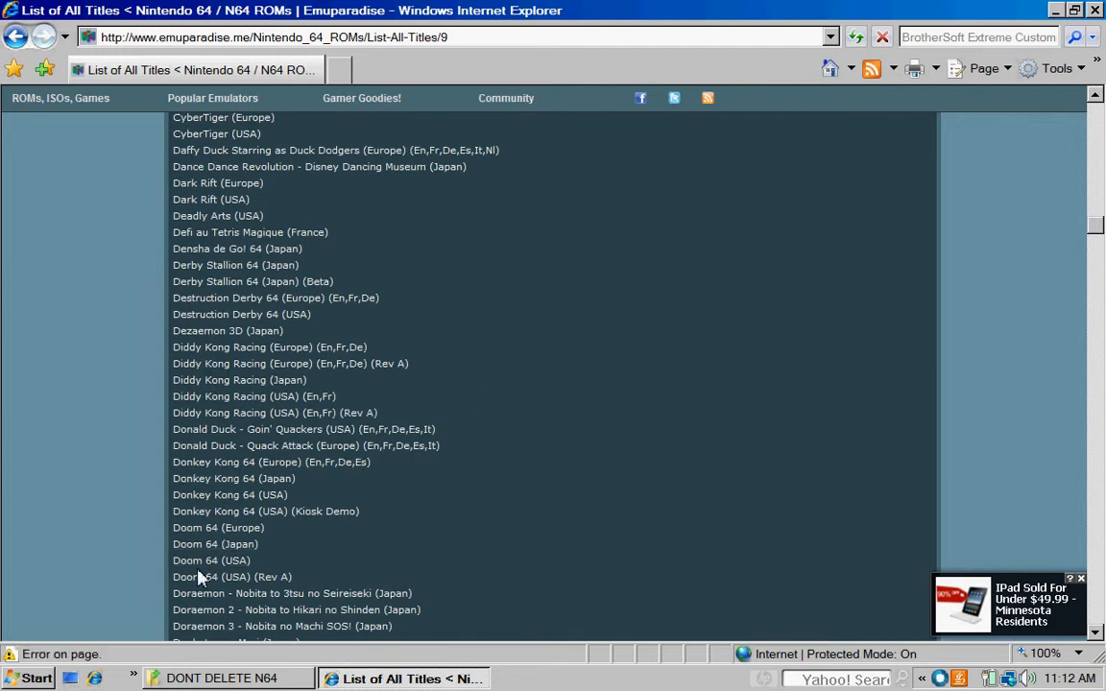
mouse_move(212, 560)
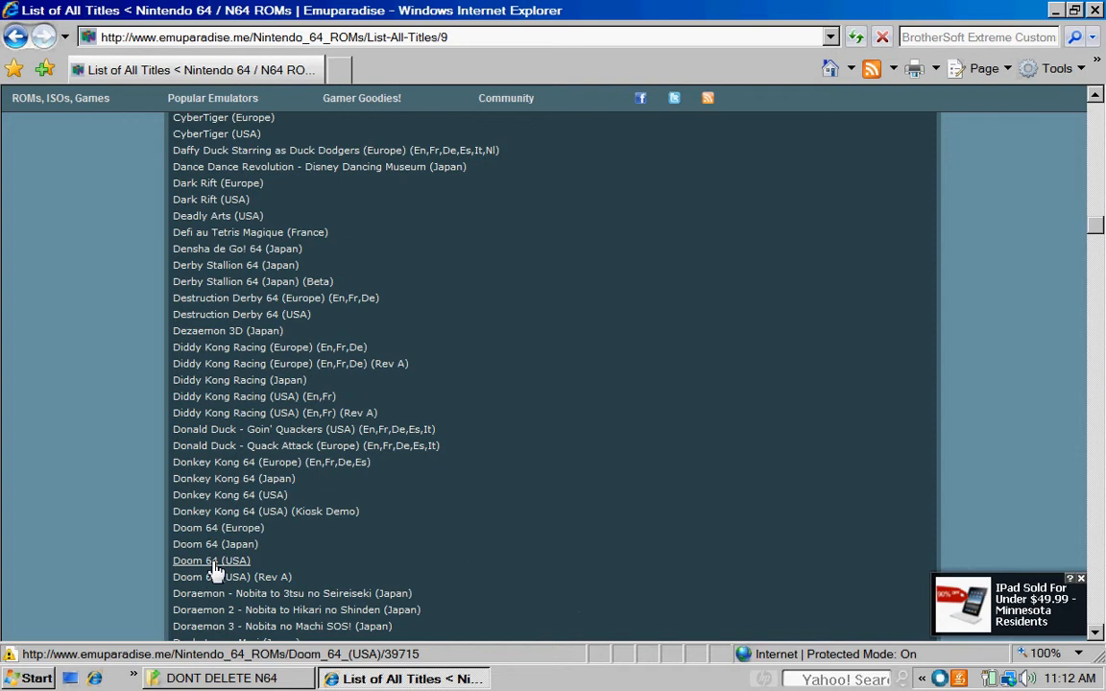
mouse_move(212, 560)
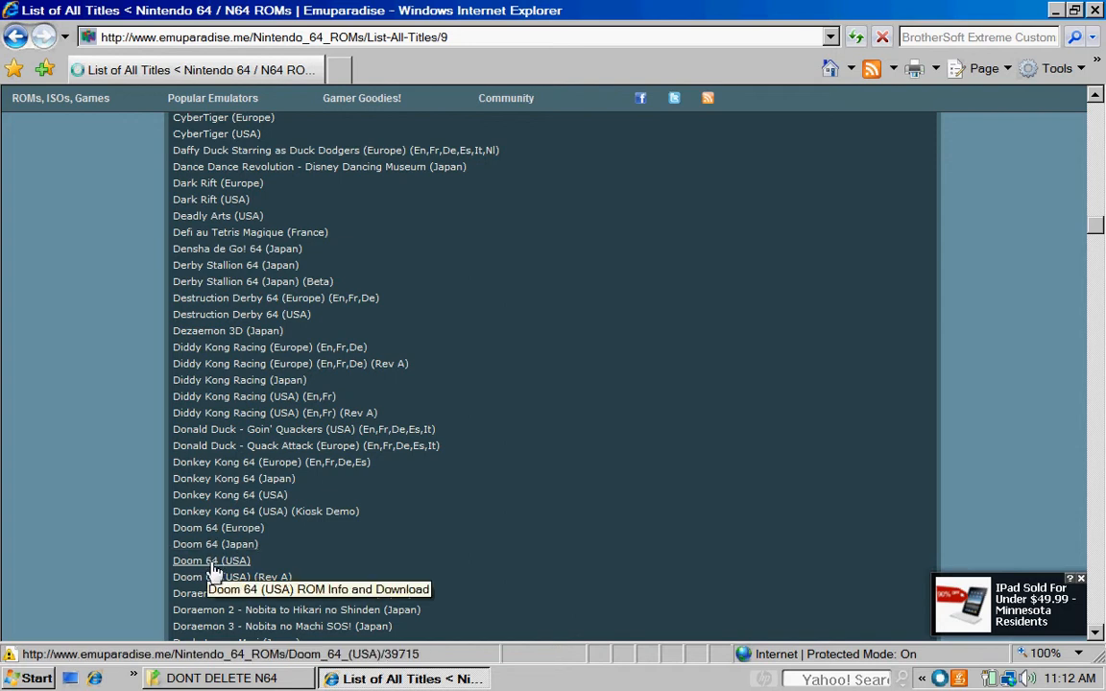
Go to the Doom 64 (USA) ROM page and jump to its Download Links section
left_click(211, 560)
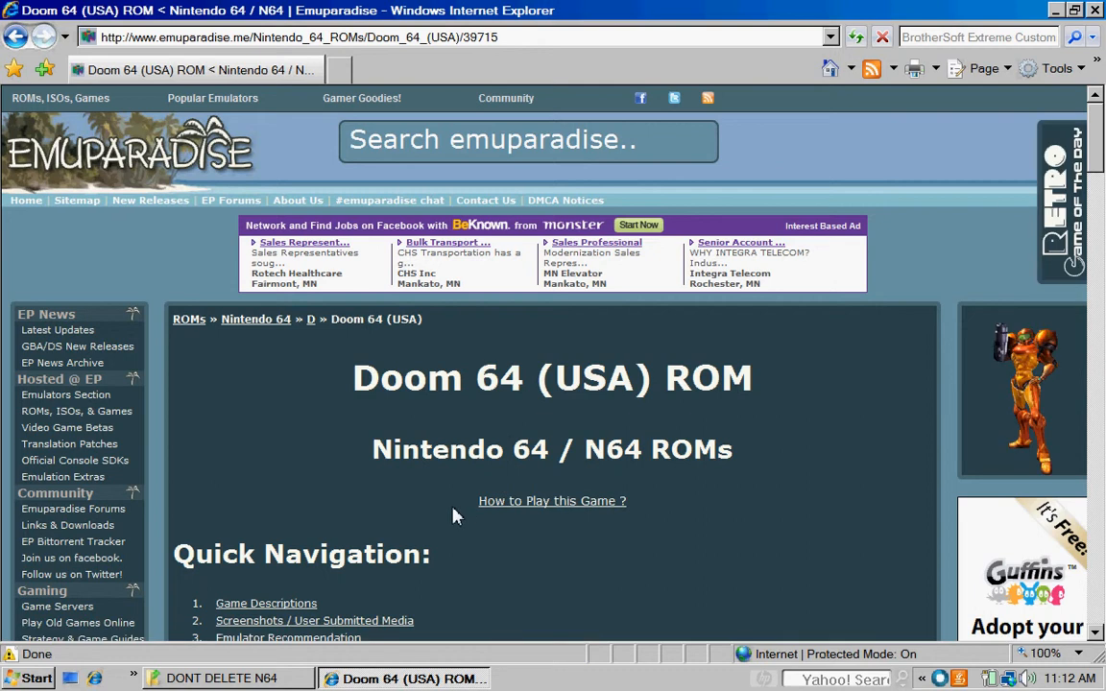
scroll("down", 3)
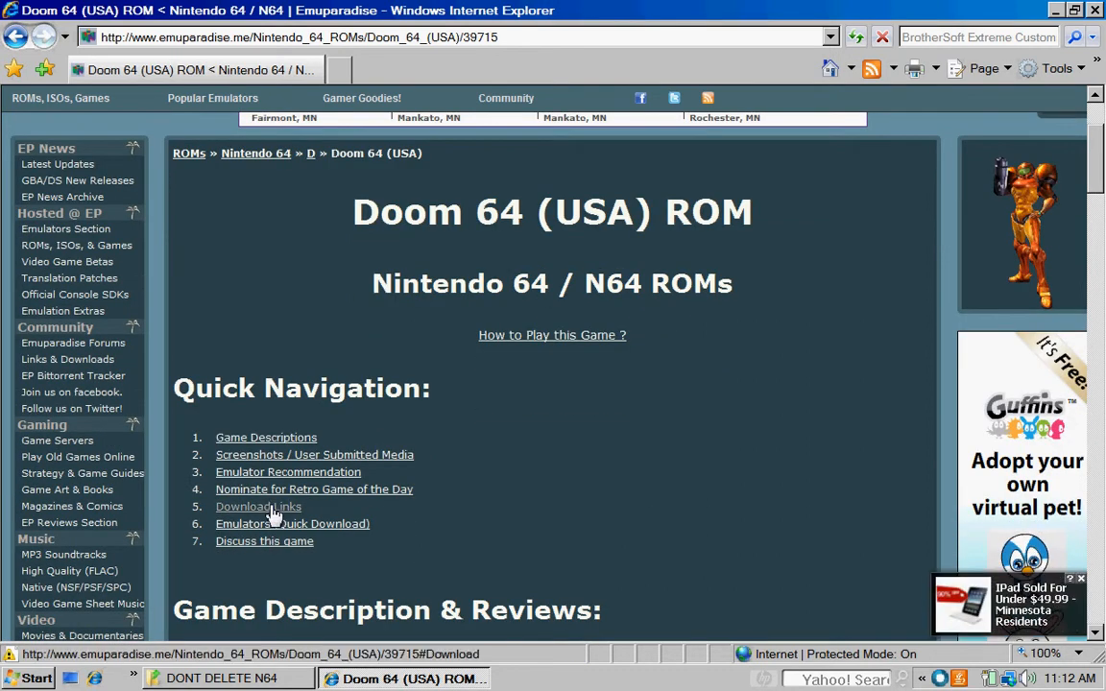
left_click(258, 506)
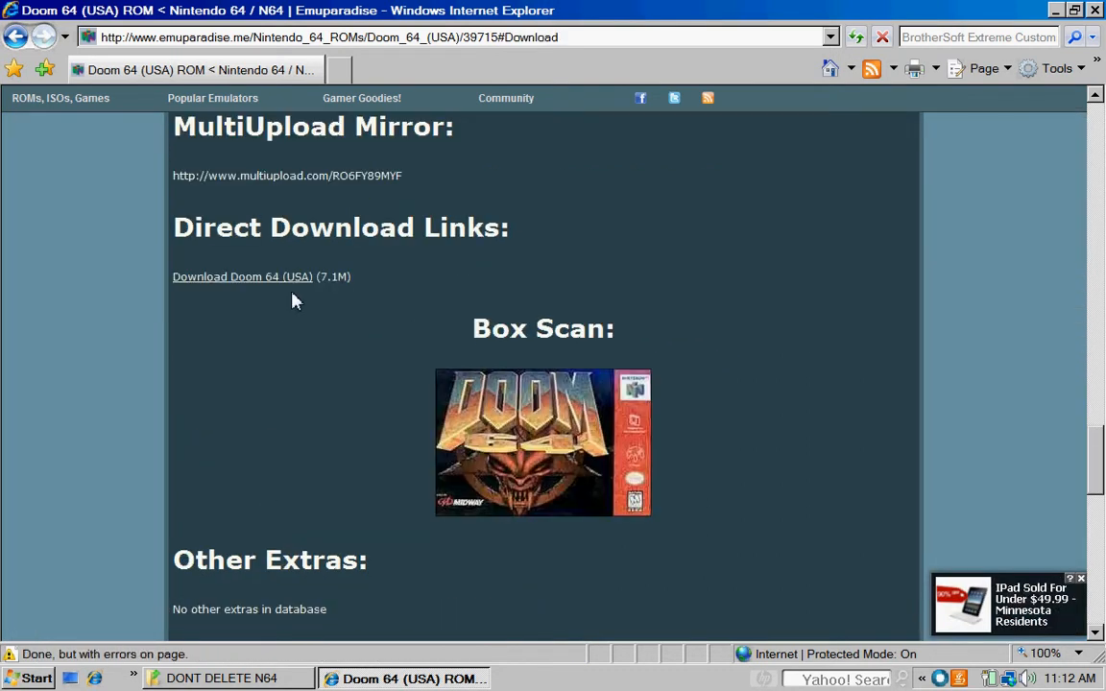
mouse_move(350, 183)
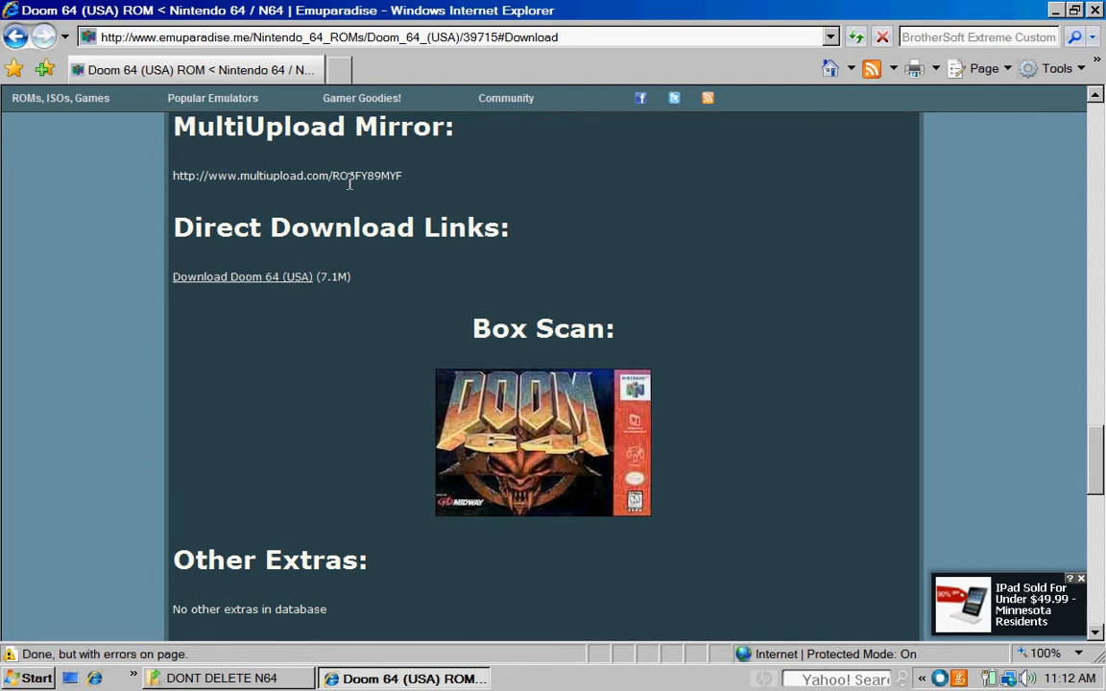
mouse_move(242, 277)
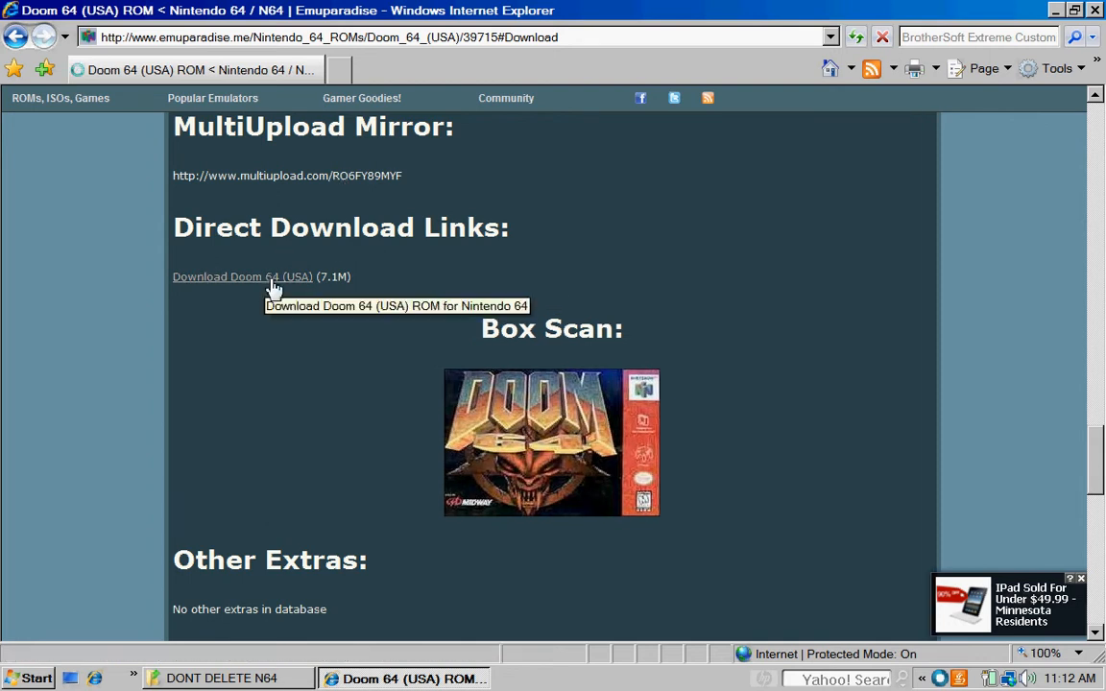
Direct-download Doom 64 (USA).zip, saving it into the DONT DELETE N64 folder, and dismiss the completion notice
left_click(242, 276)
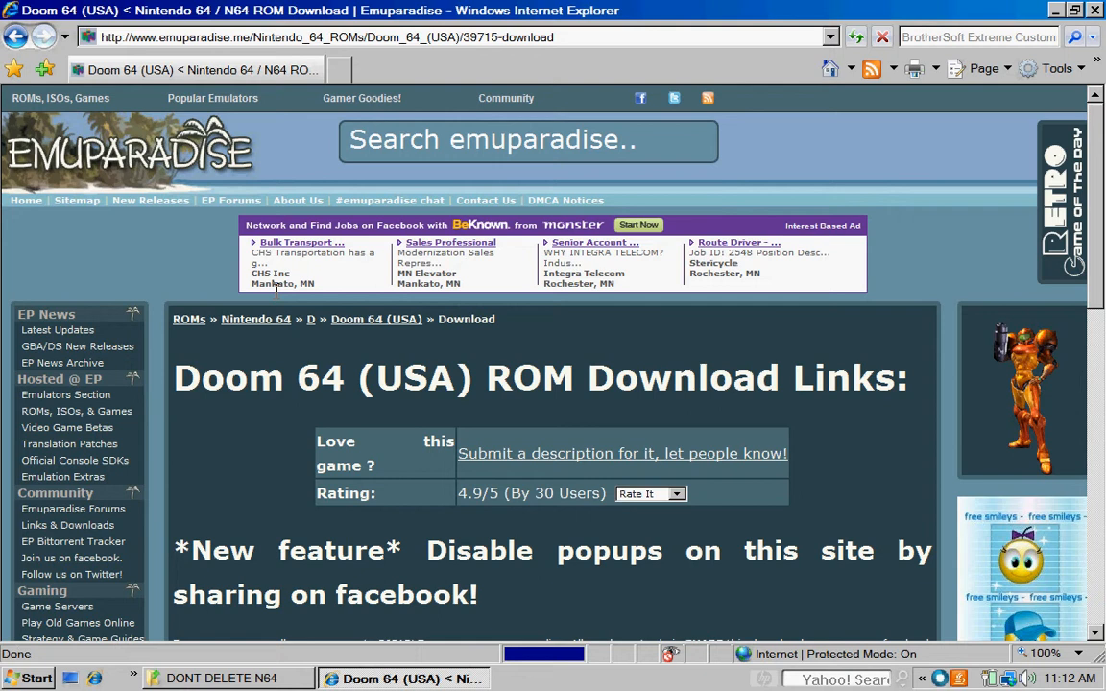
scroll("down", 3)
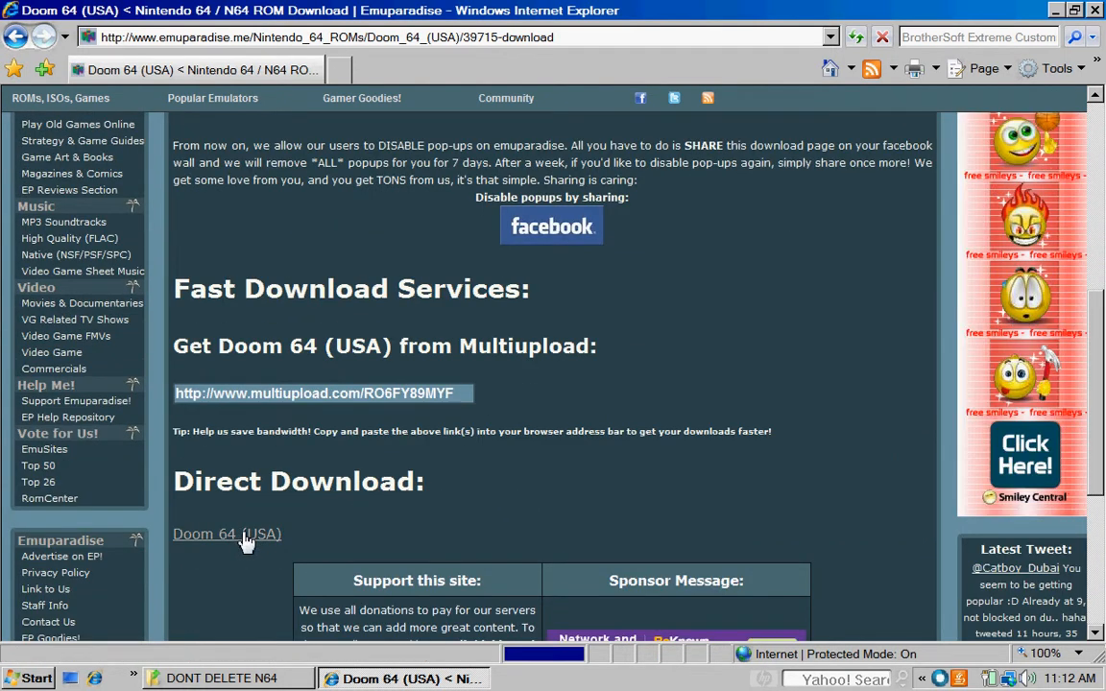
left_click(227, 534)
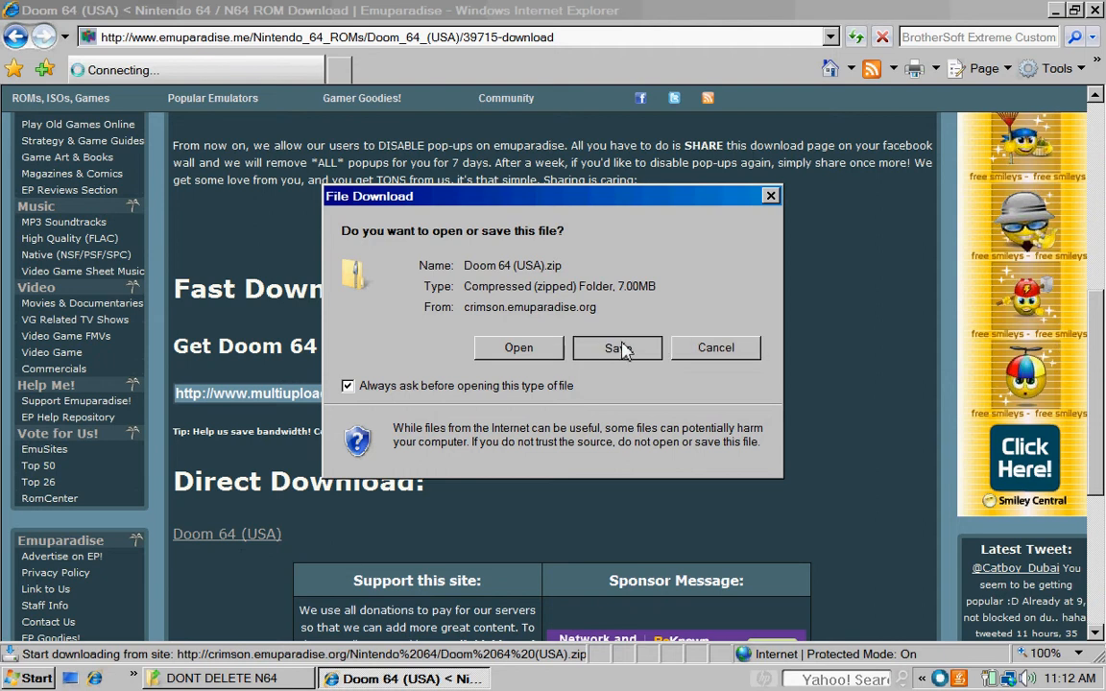
left_click(616, 348)
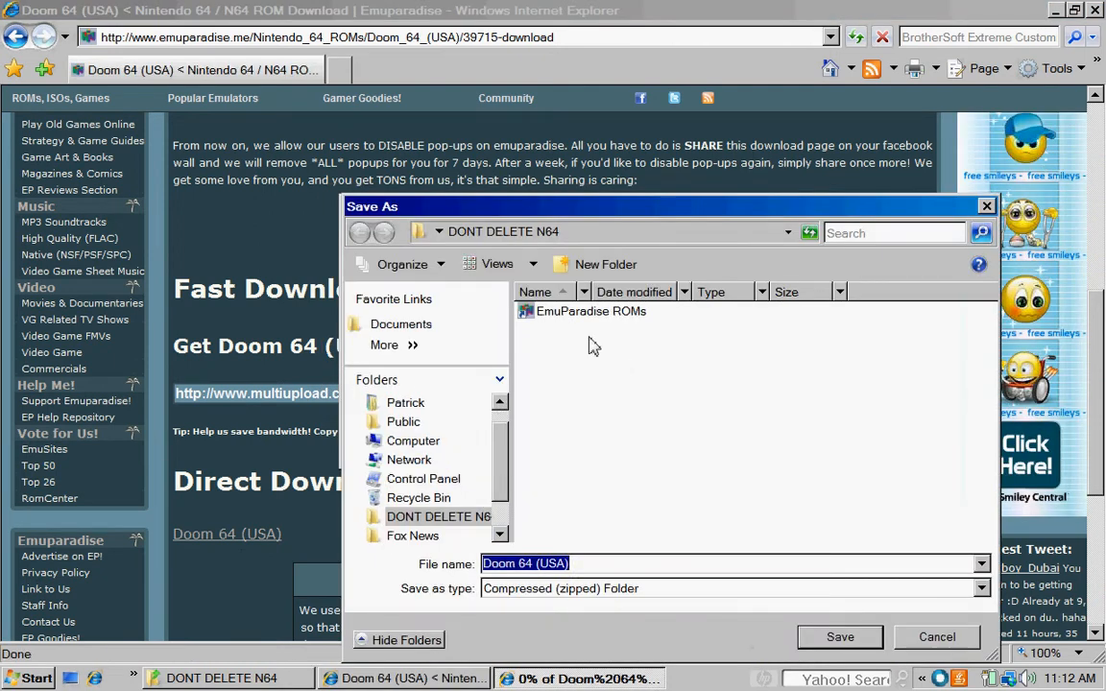
mouse_move(651, 322)
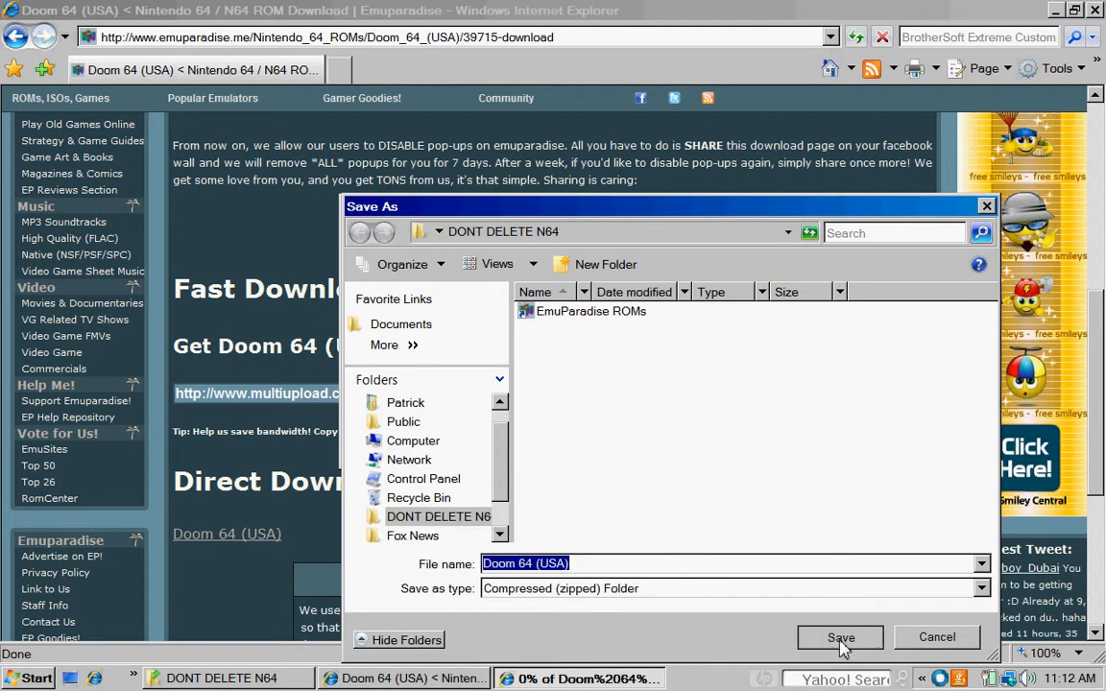
left_click(840, 636)
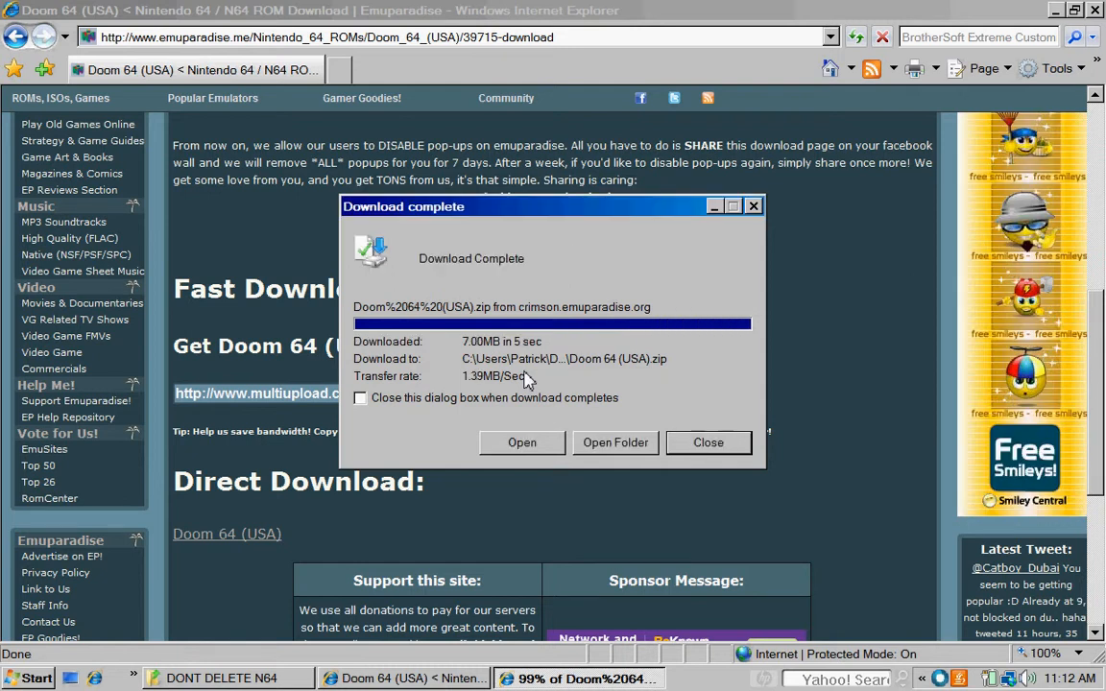
left_click(615, 443)
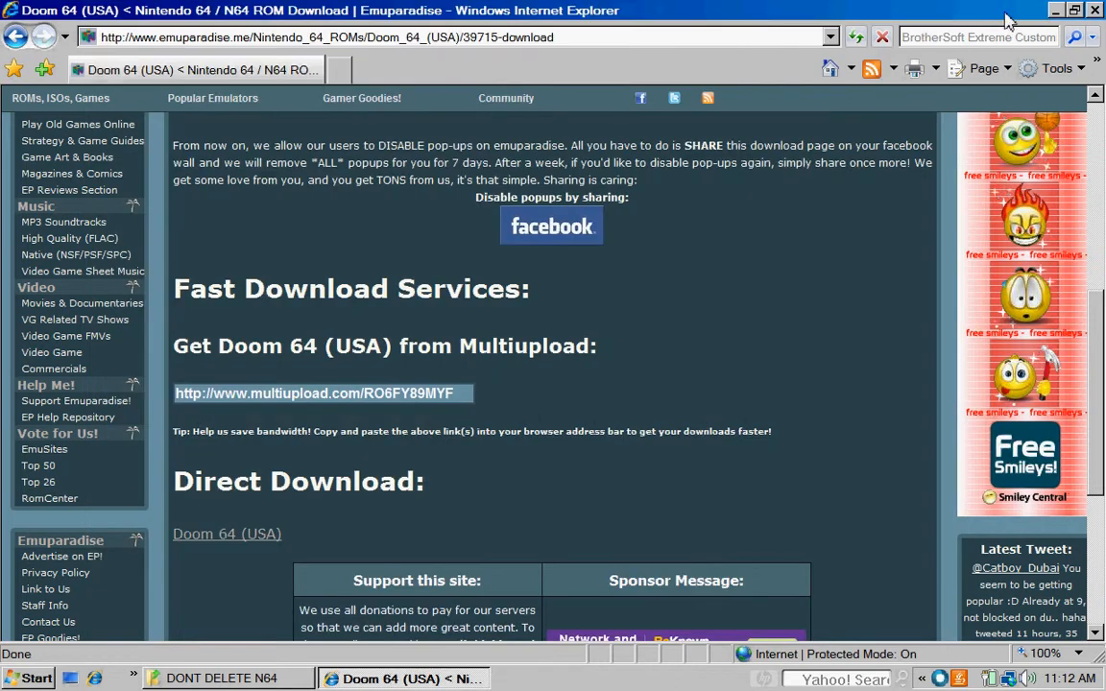
In the N64 folder window, extract the Doom 64 (USA) zip with 7-Zip's Extract to "Doom 64 (USA)\"
left_click(221, 678)
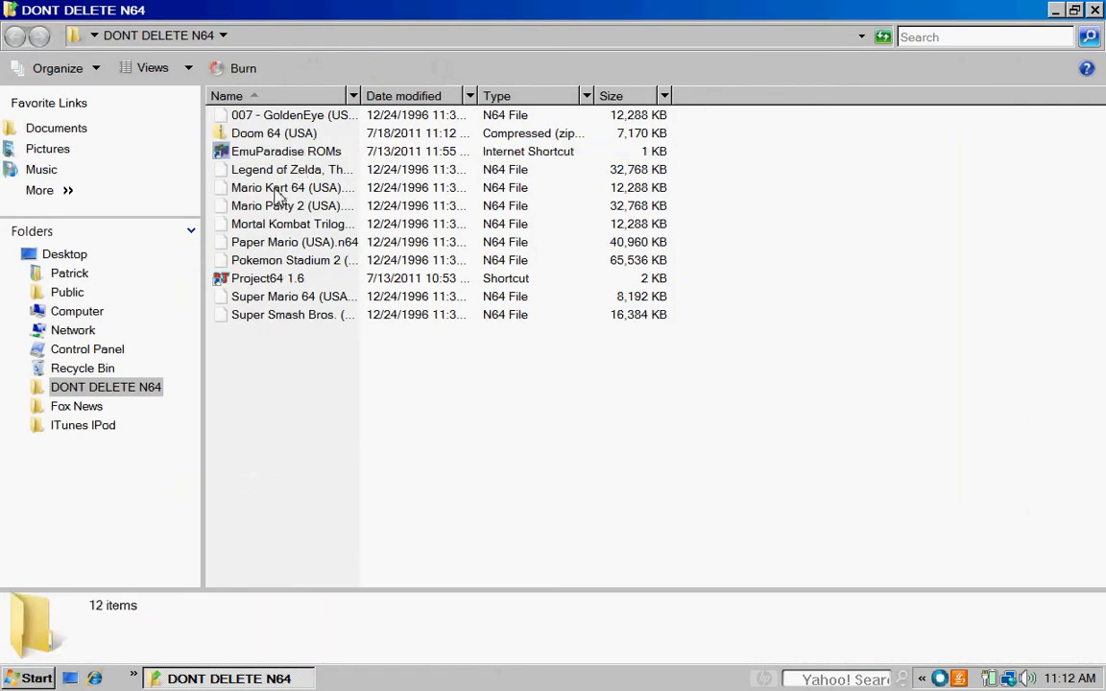
mouse_move(288, 134)
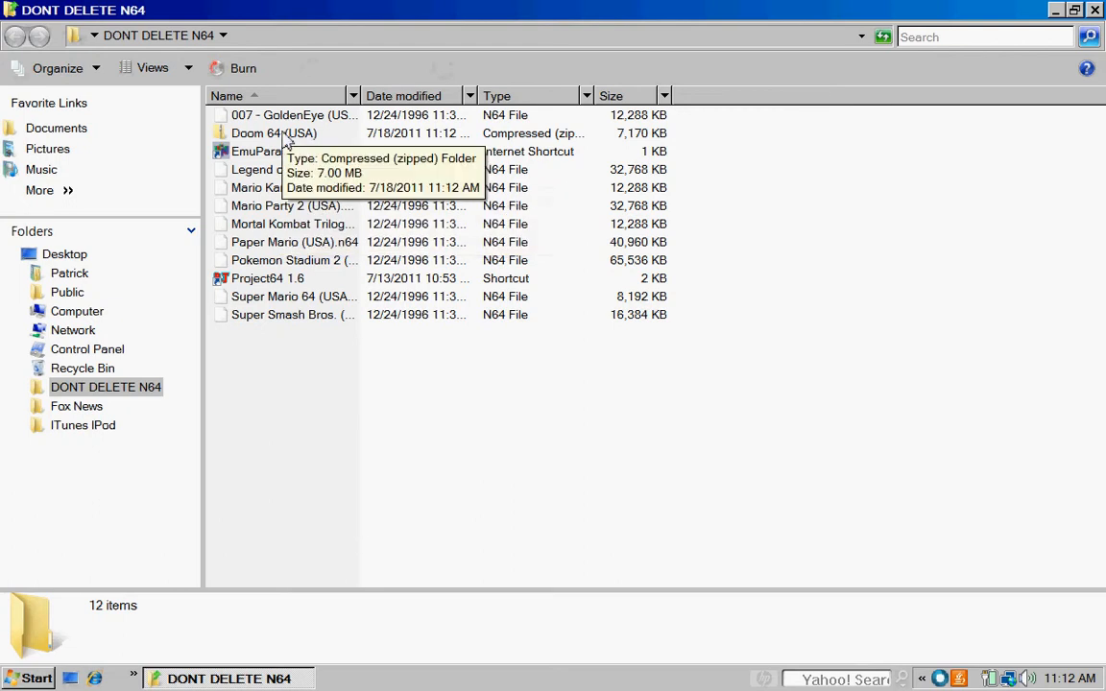
right_click(274, 133)
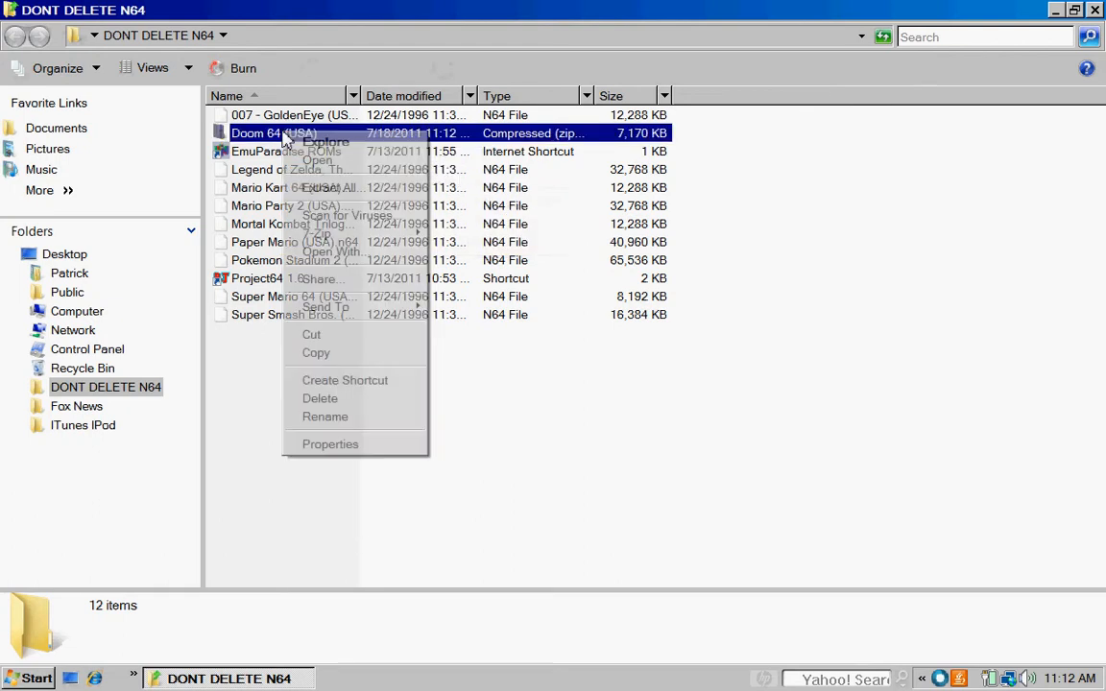
mouse_move(317, 233)
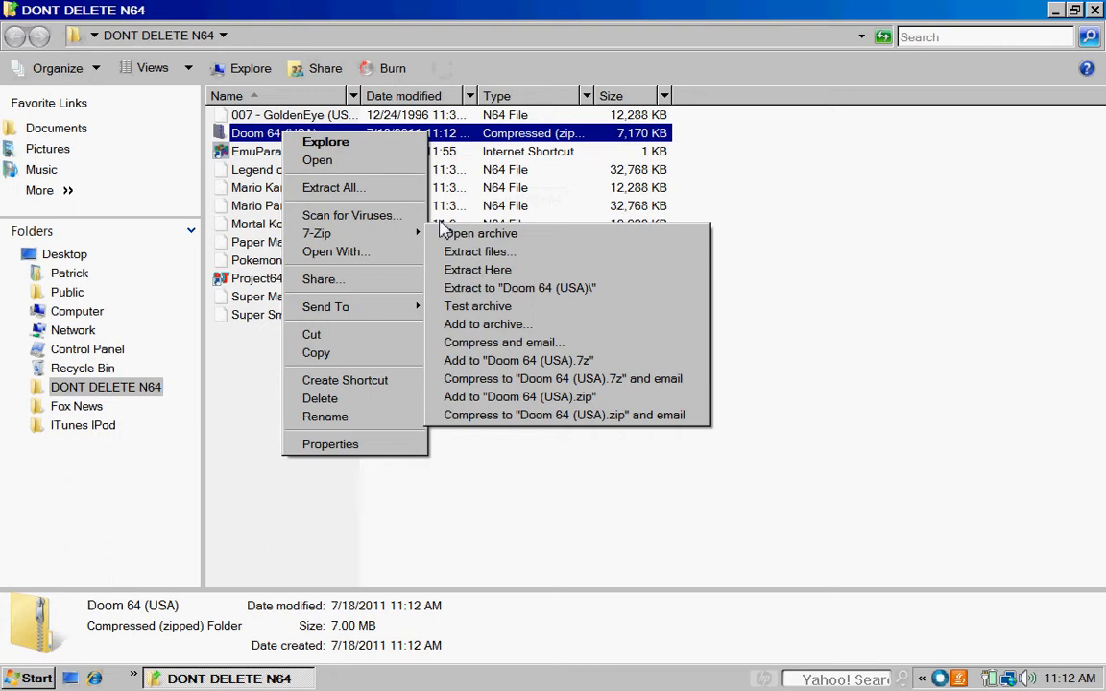
mouse_move(518, 288)
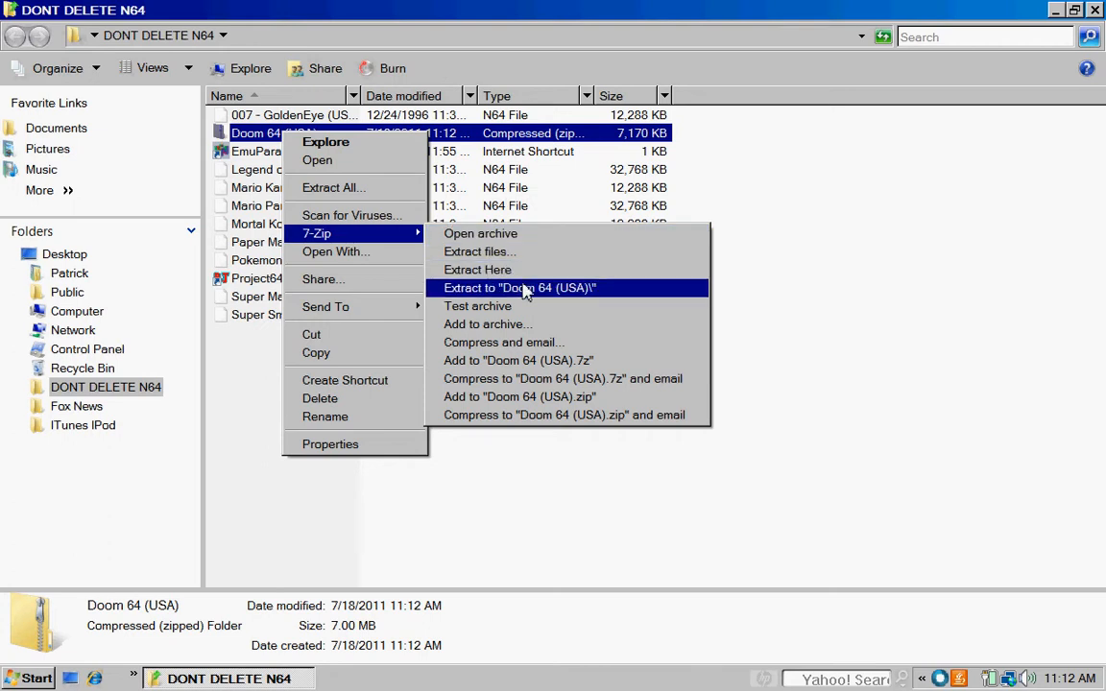
mouse_move(578, 300)
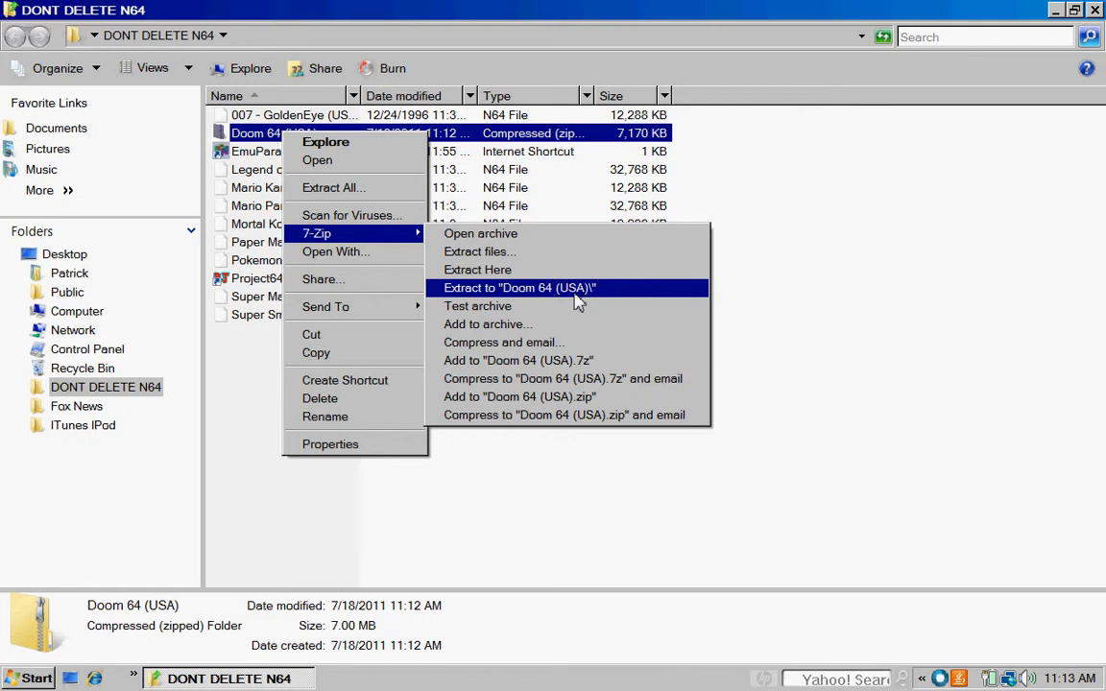
mouse_move(602, 291)
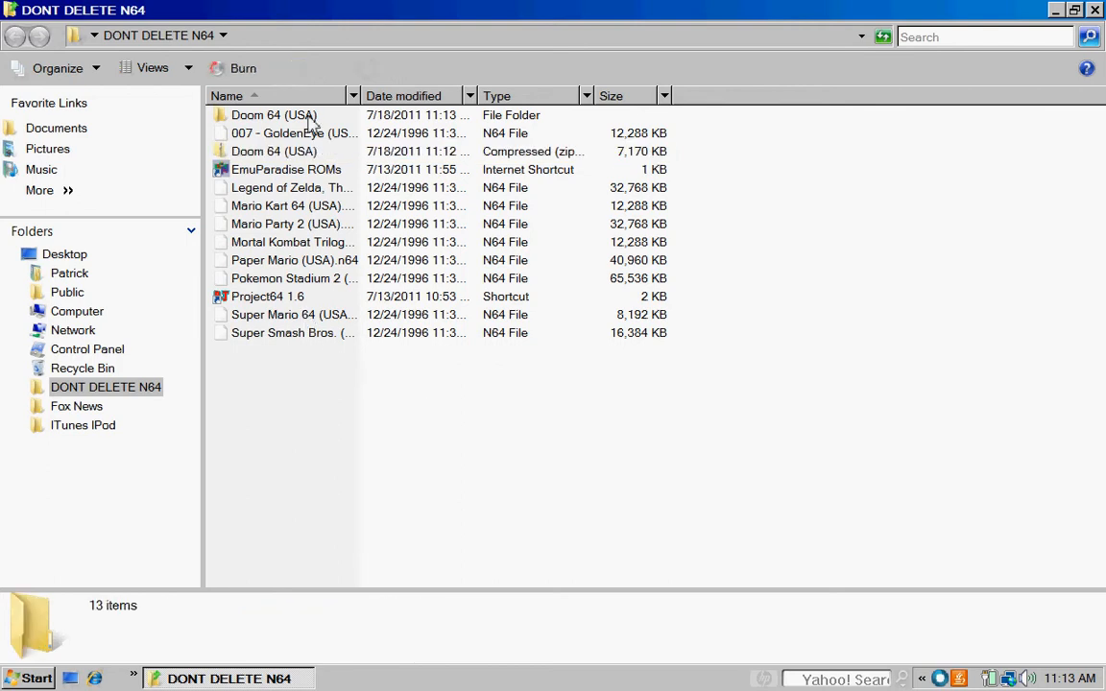
Undo the delete to restore Doom 64 (USA).n64, then remove the zip and extracted folder
right_click(274, 114)
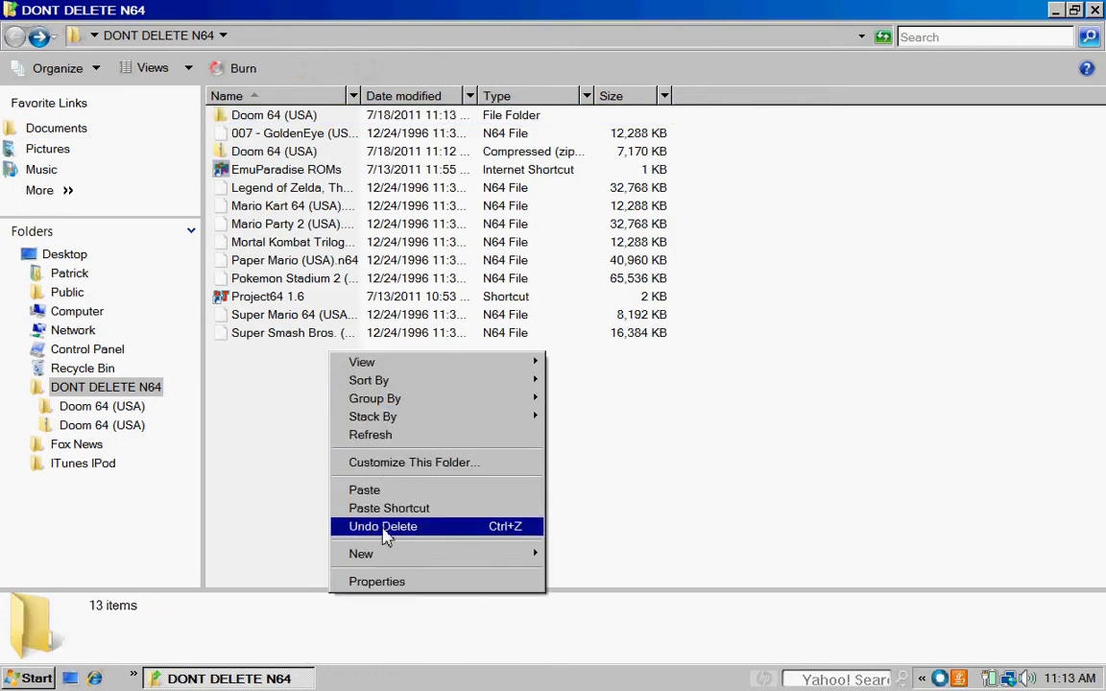
left_click(382, 527)
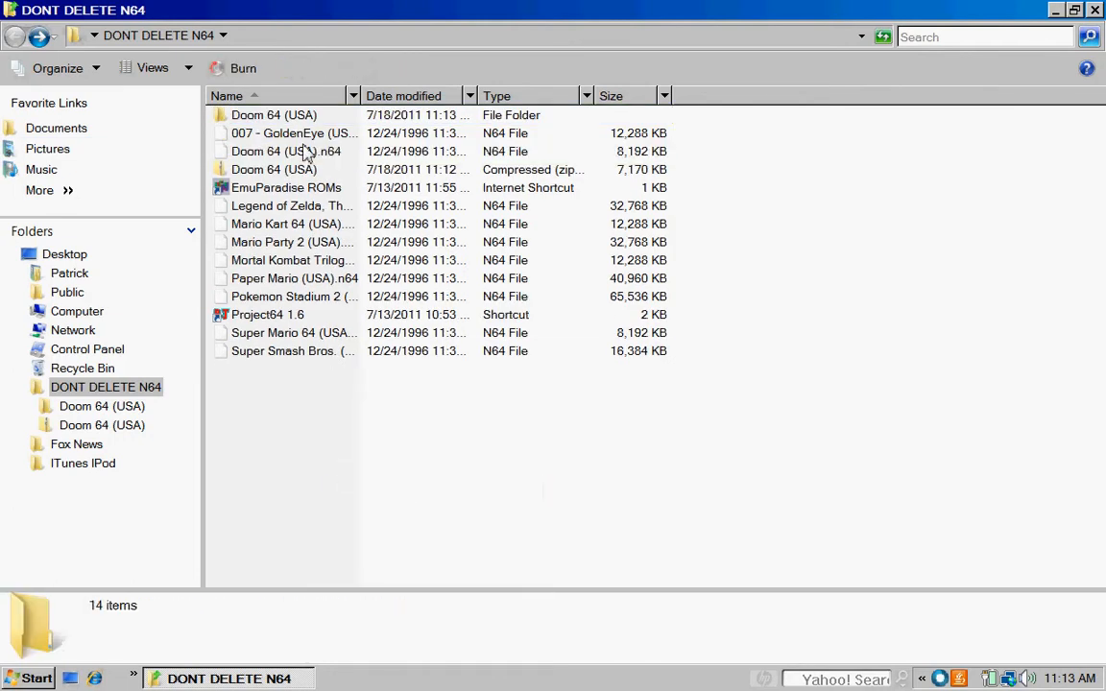
left_click(274, 169)
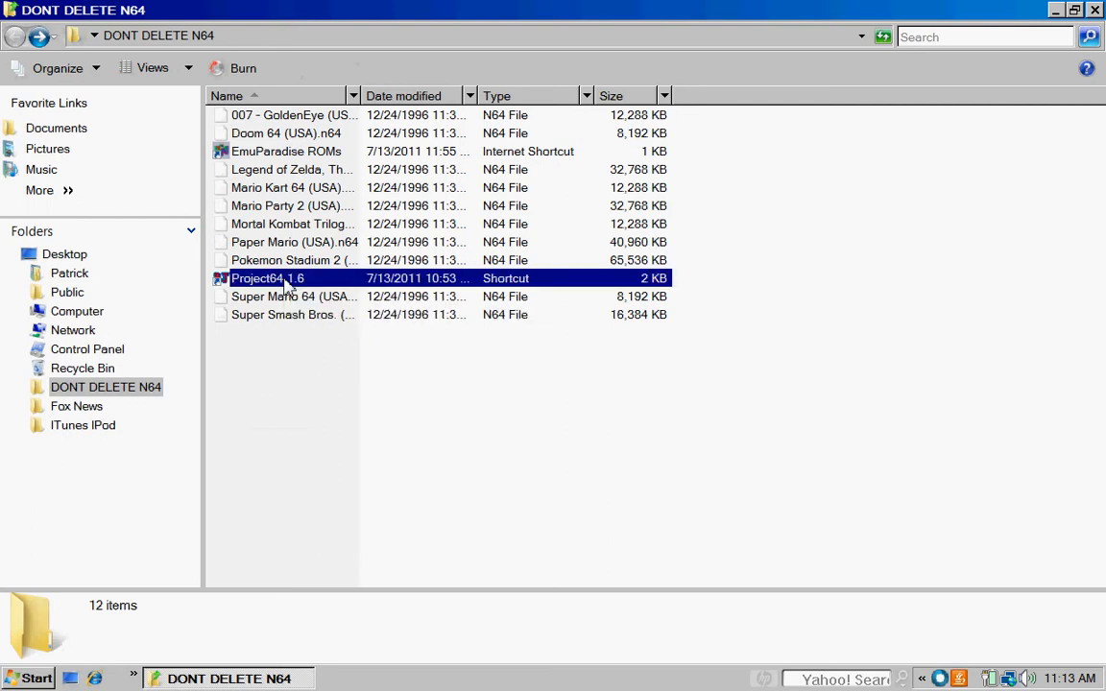
Start Project64 and browse its Open ROM dialog to Desktop > DONT DELETE N64
double_click(268, 278)
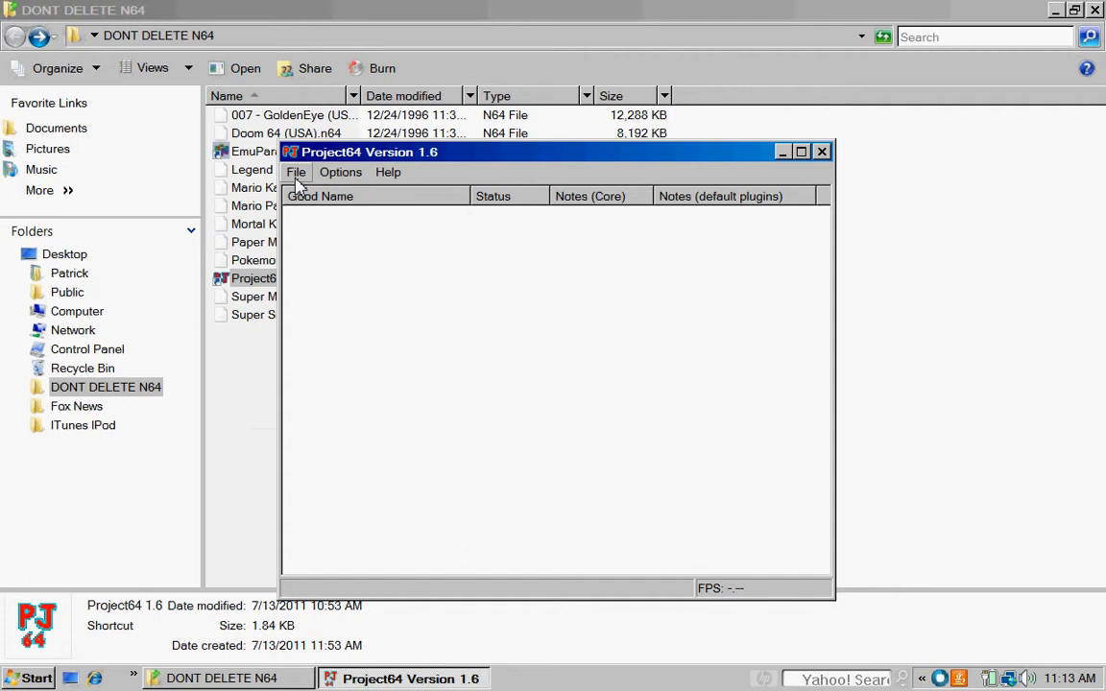
left_click(296, 172)
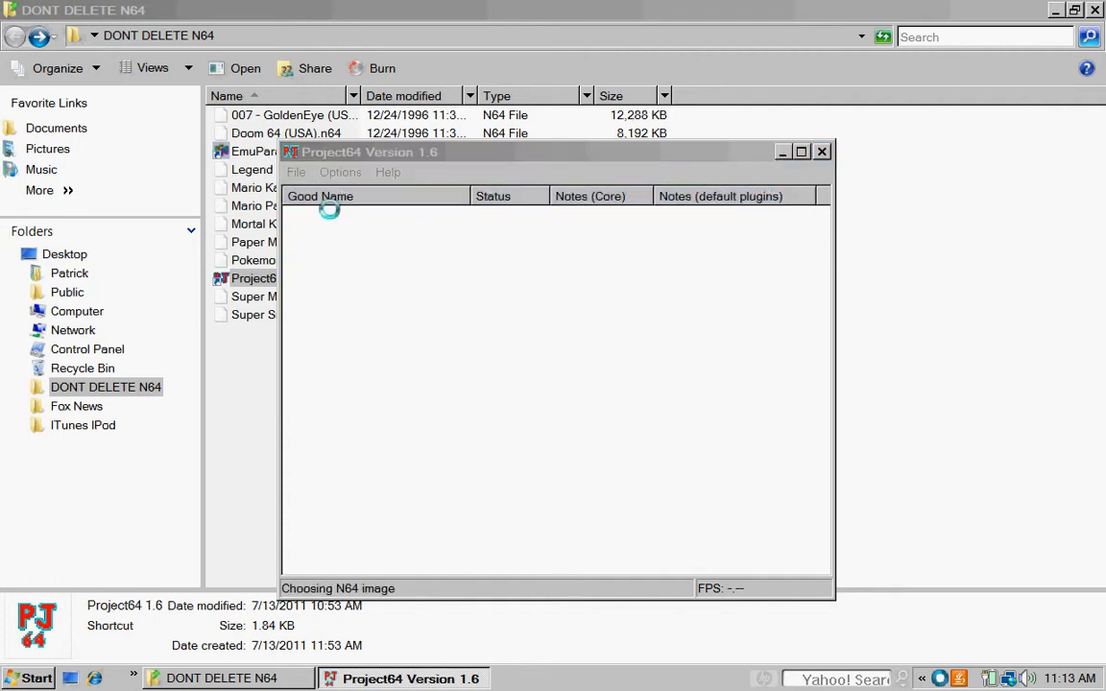
left_click(296, 171)
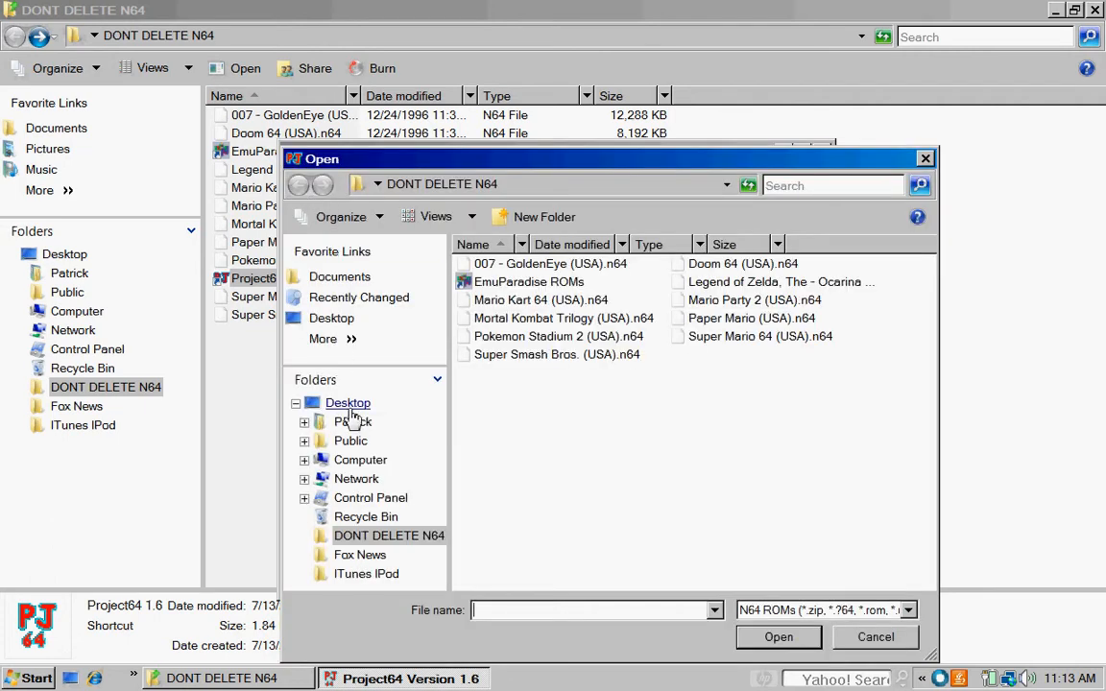
left_click(348, 403)
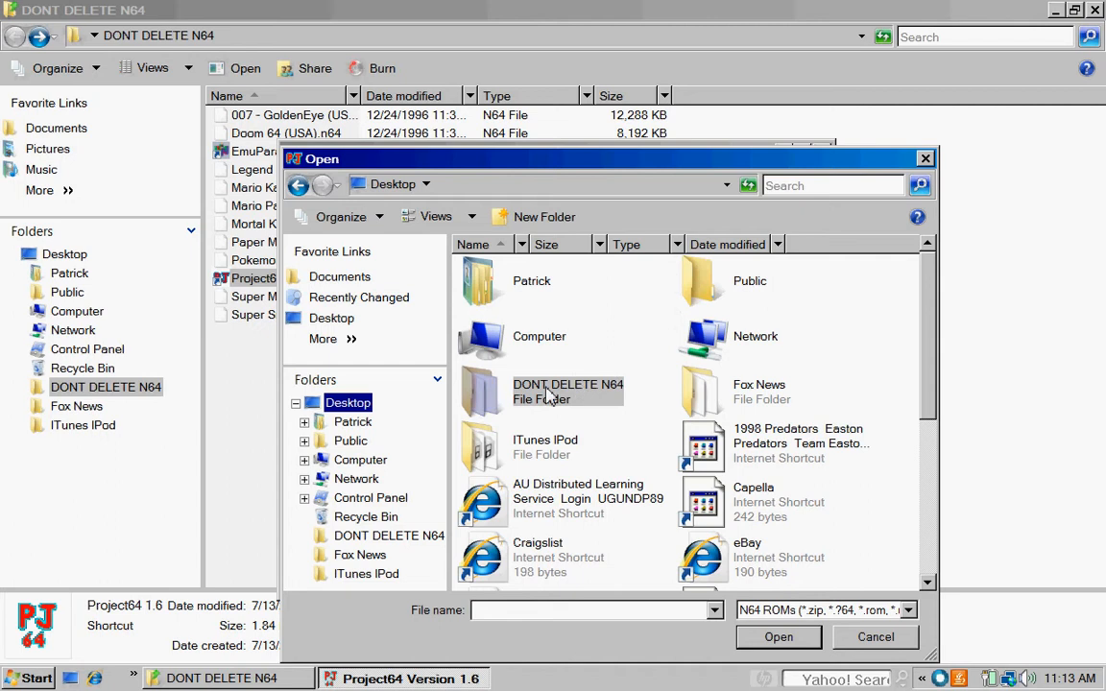
double_click(568, 390)
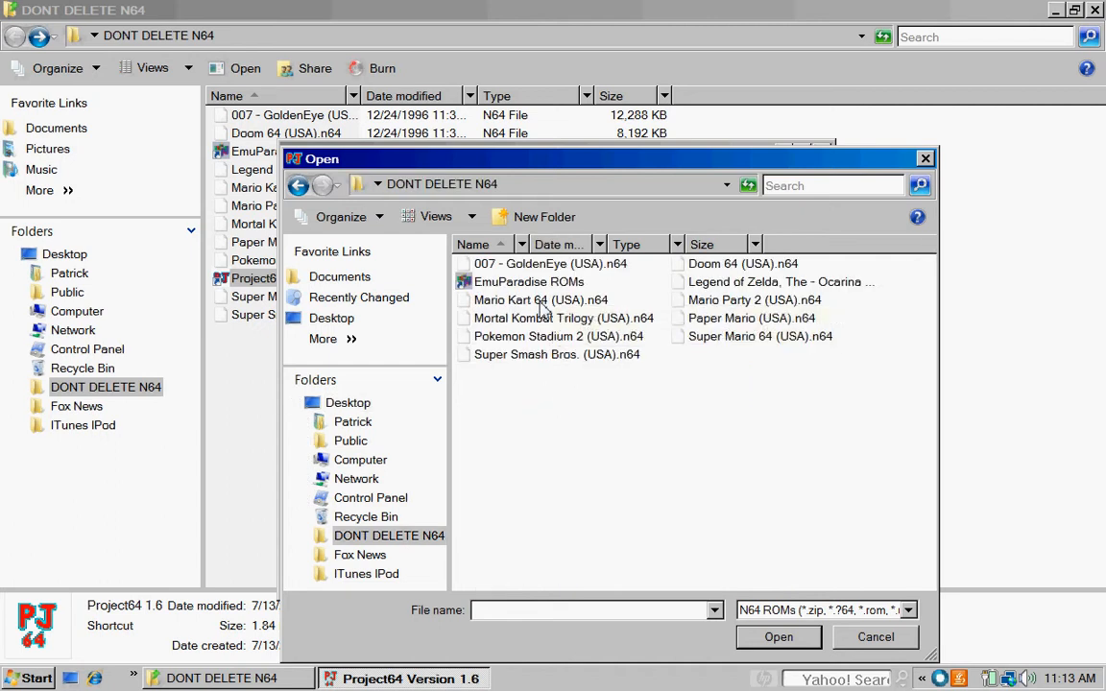
mouse_move(749, 285)
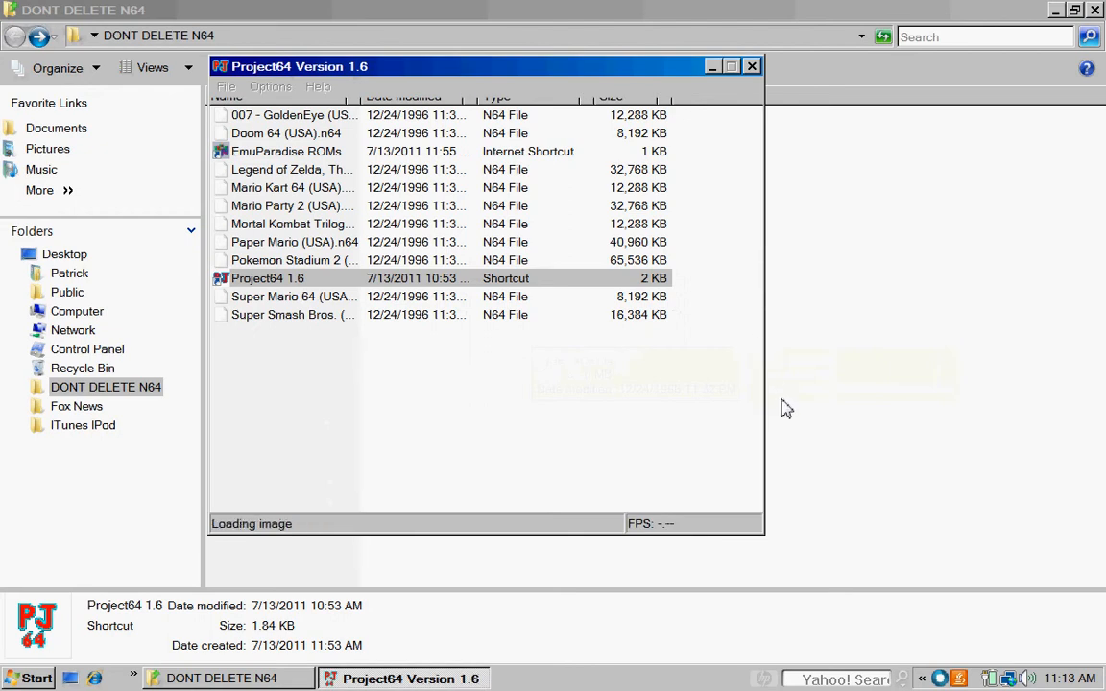
Load Doom 64 (USA).n64 so Doom 64 runs in Project64
double_click(285, 133)
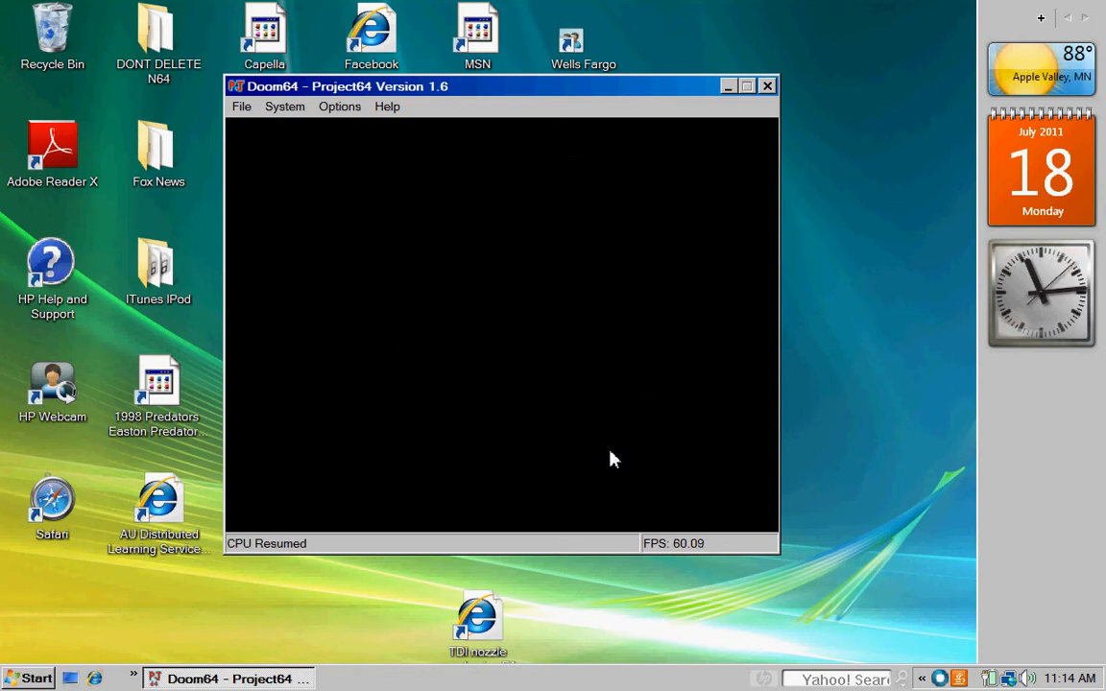
mouse_move(910, 487)
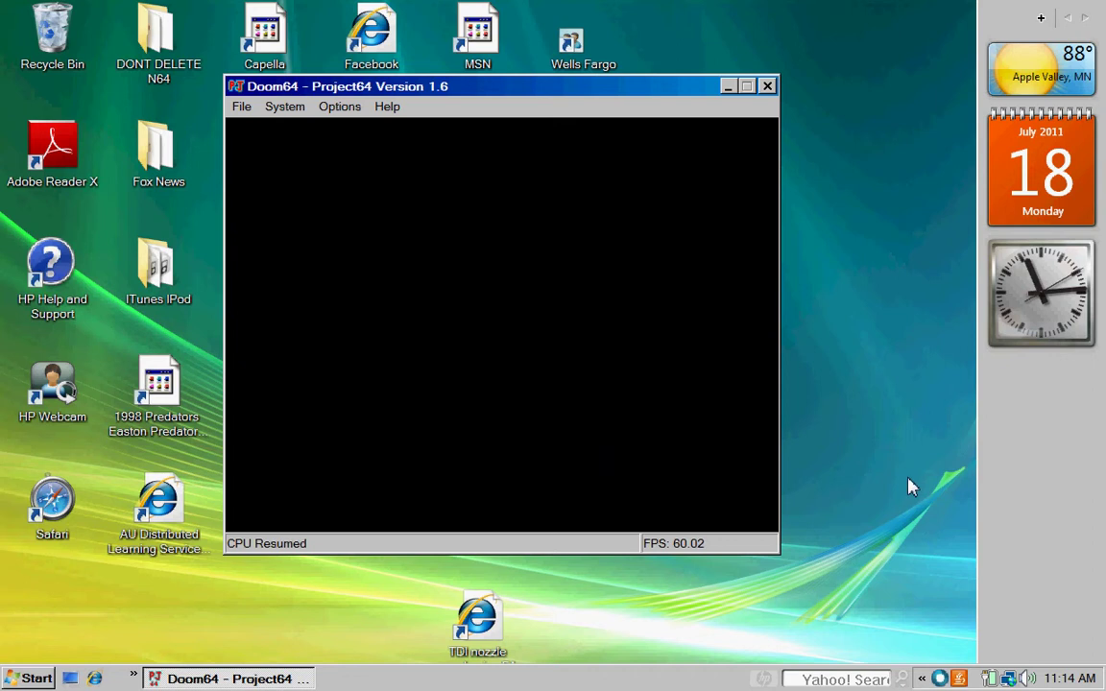